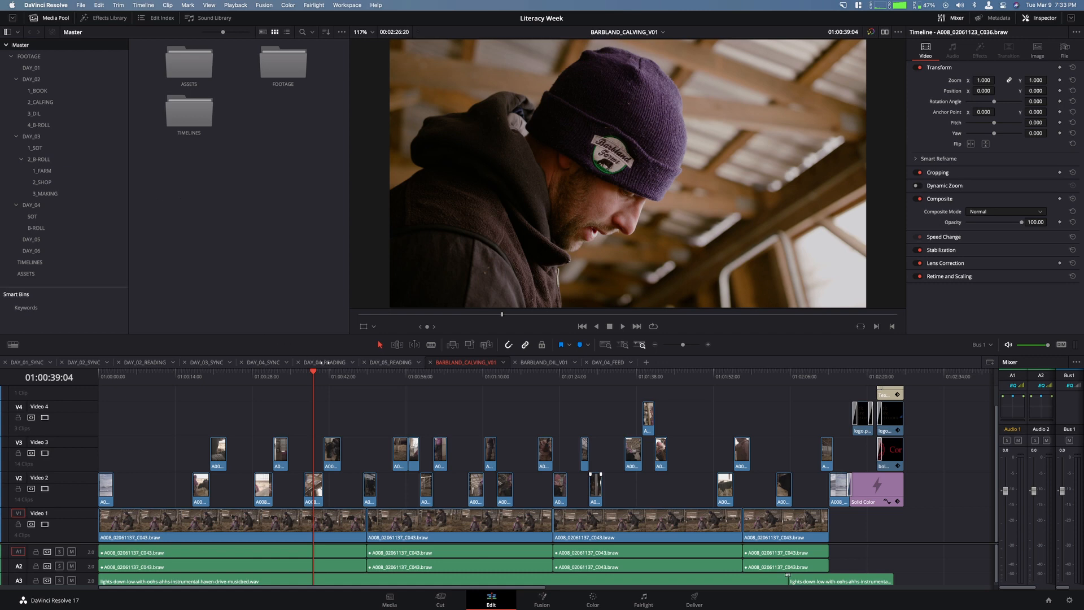
# Step: Preview earlier timeline shots, then switch to the Deliver page
pyautogui.click(514, 372)
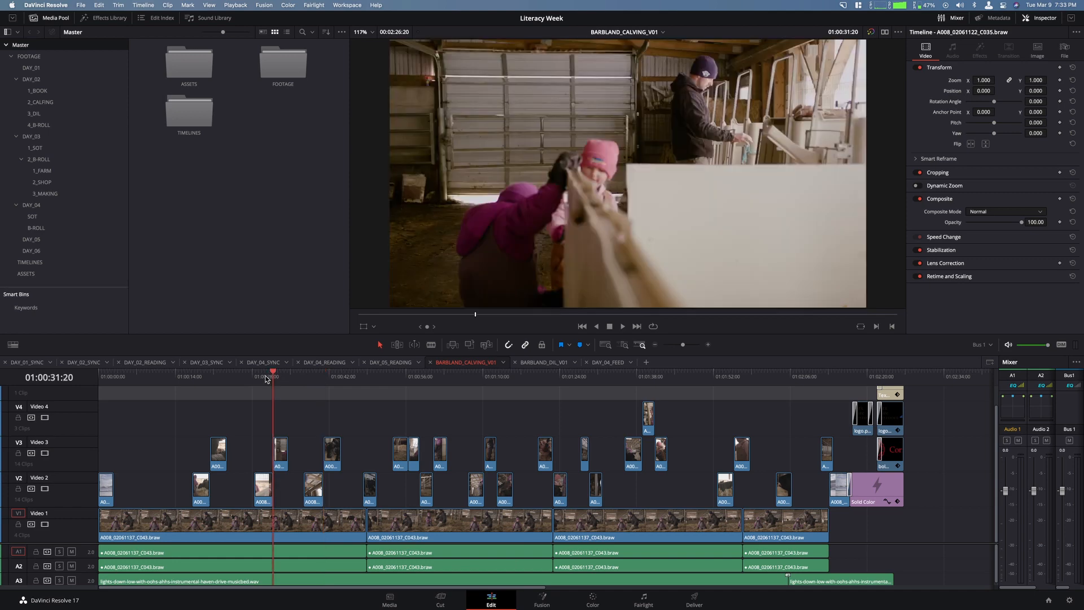
pyautogui.click(312, 377)
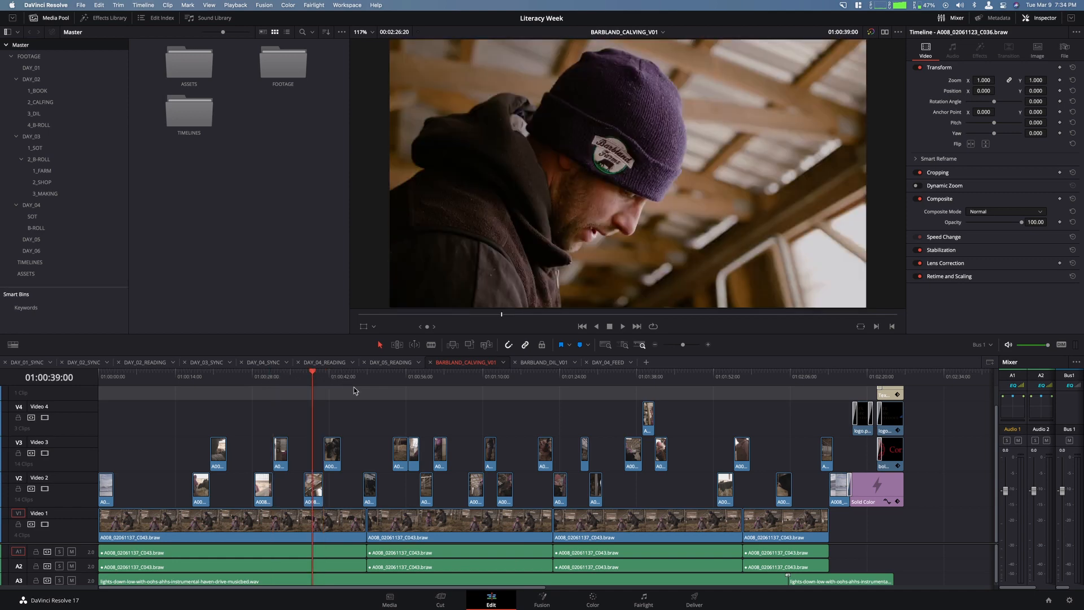
pyautogui.moveTo(409, 411)
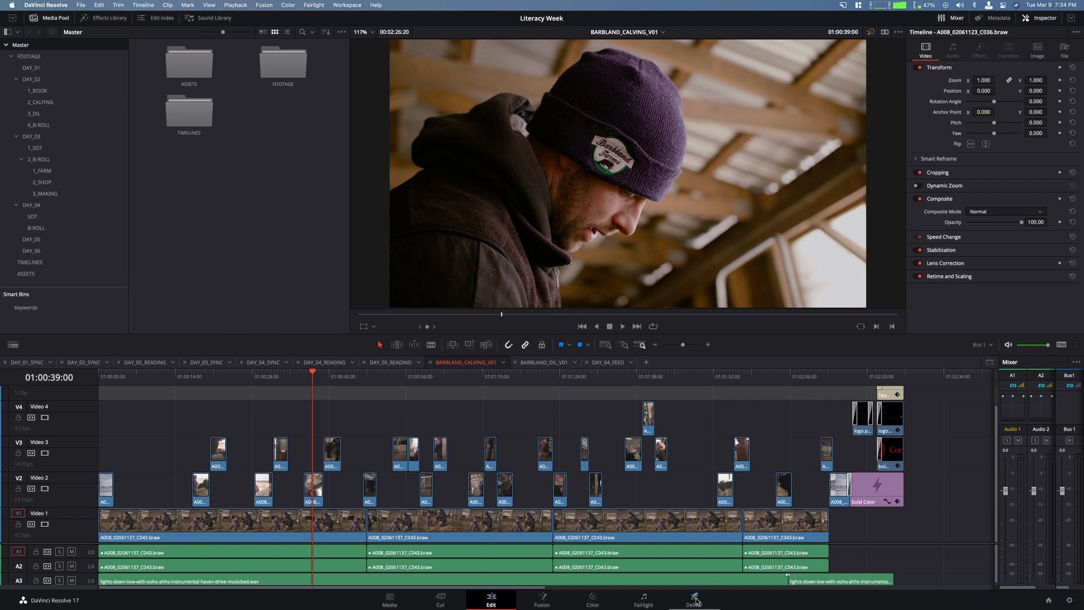
pyautogui.click(693, 596)
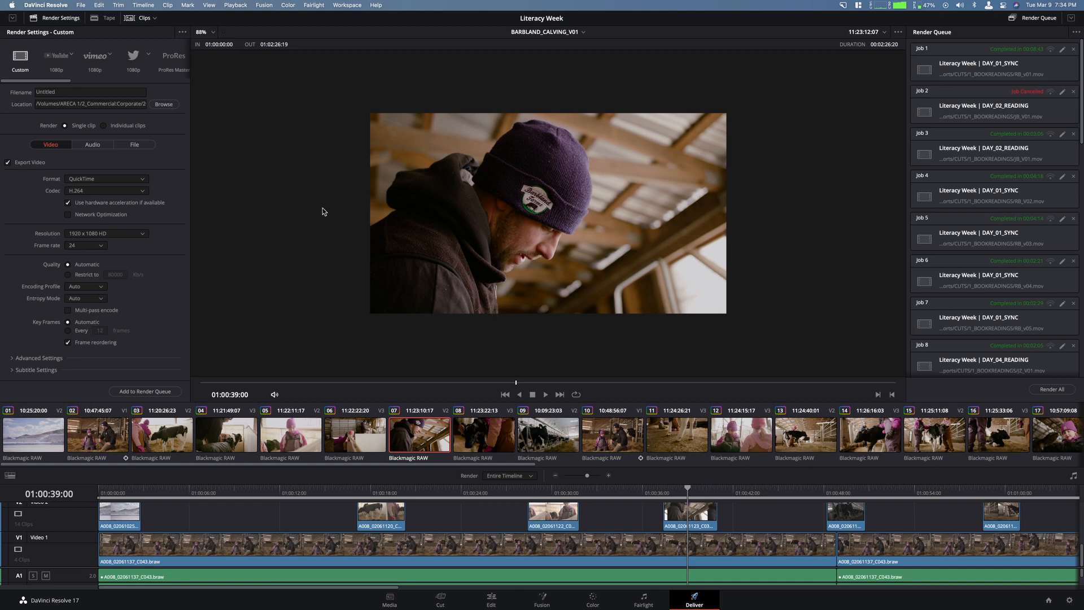
pyautogui.moveTo(190, 194)
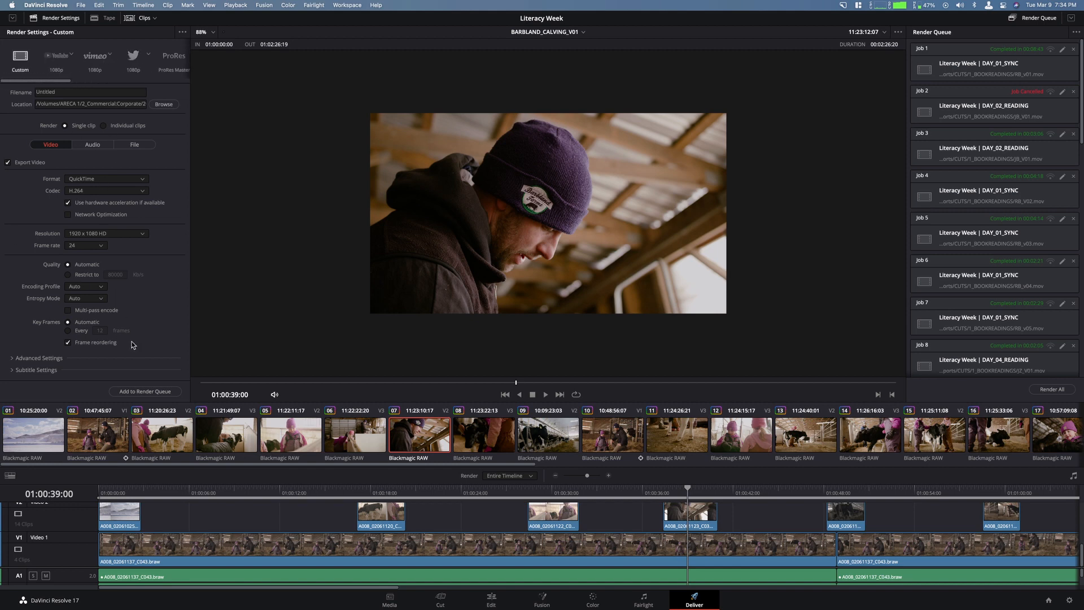
pyautogui.moveTo(267, 378)
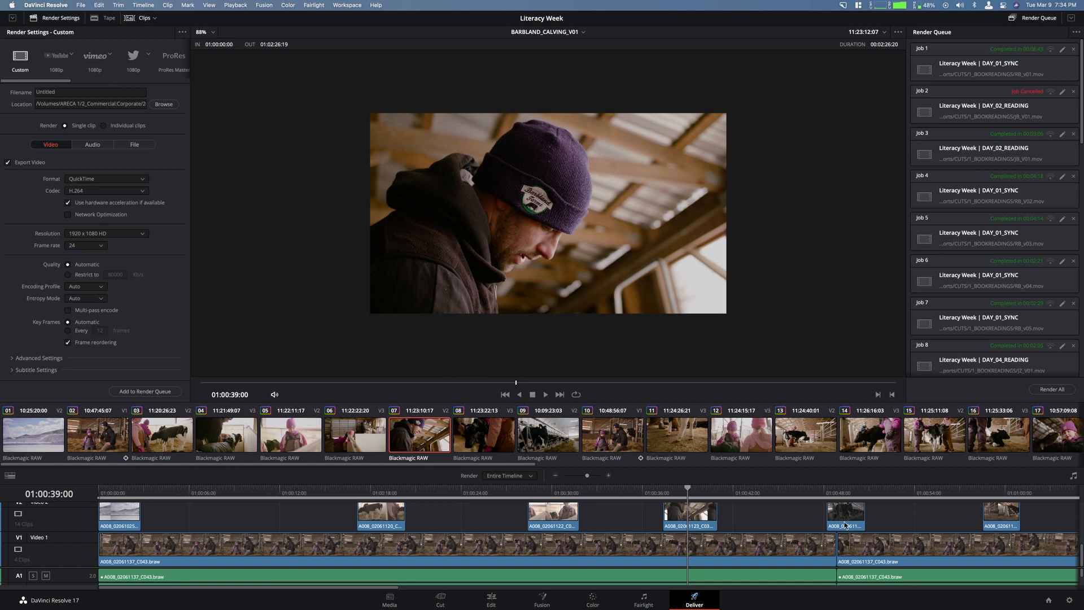
pyautogui.moveTo(998, 141)
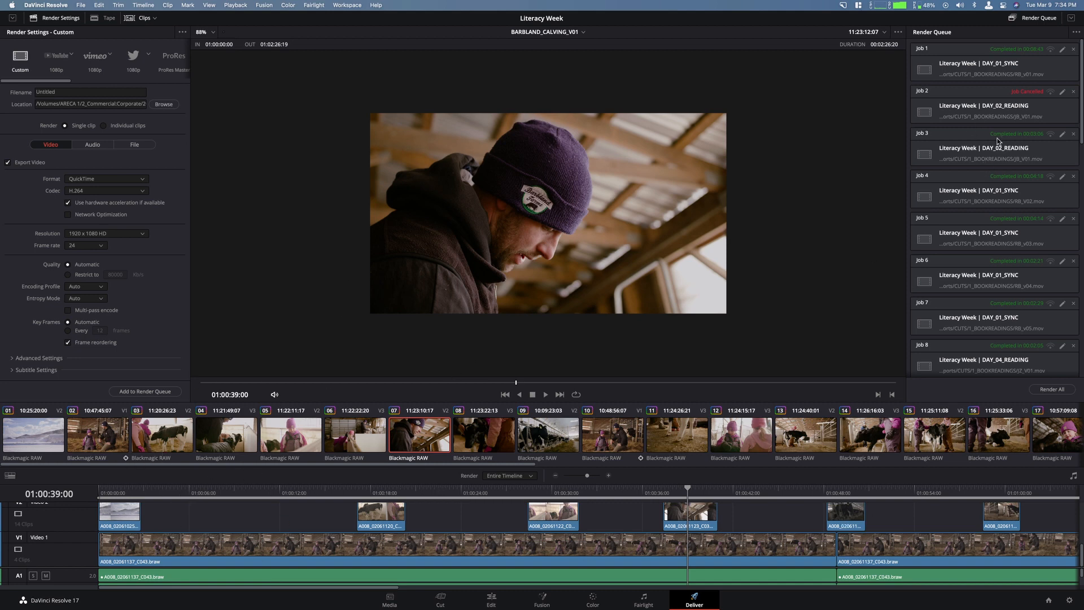
# Step: Choose Clear All from the Render Queue options menu to delete old jobs
pyautogui.click(1075, 32)
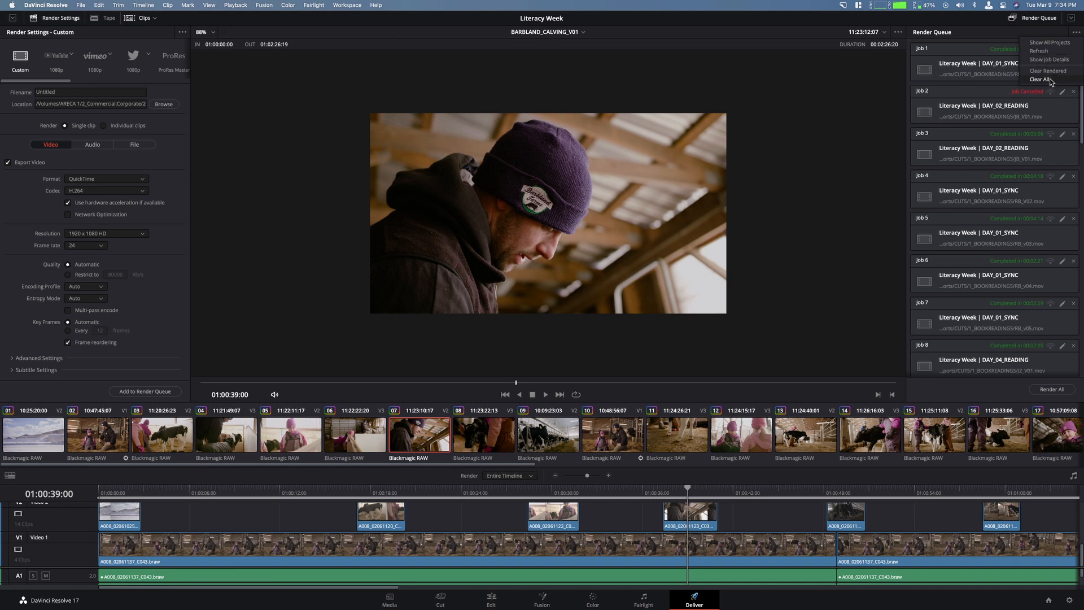
pyautogui.click(1041, 79)
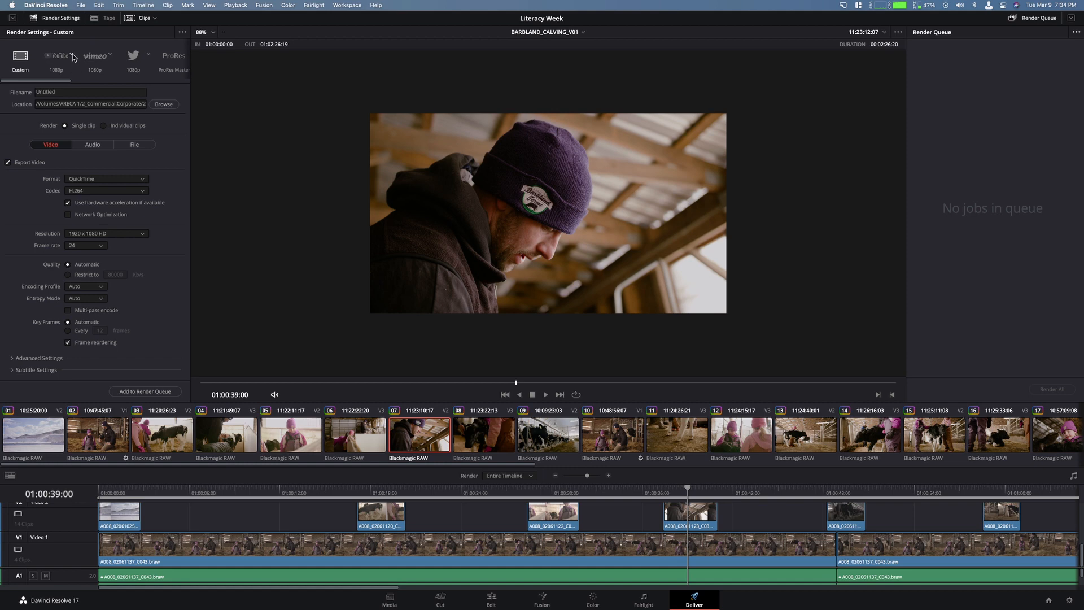
# Step: Set the render location to the Desktop and keep Single clip rendering
pyautogui.click(108, 56)
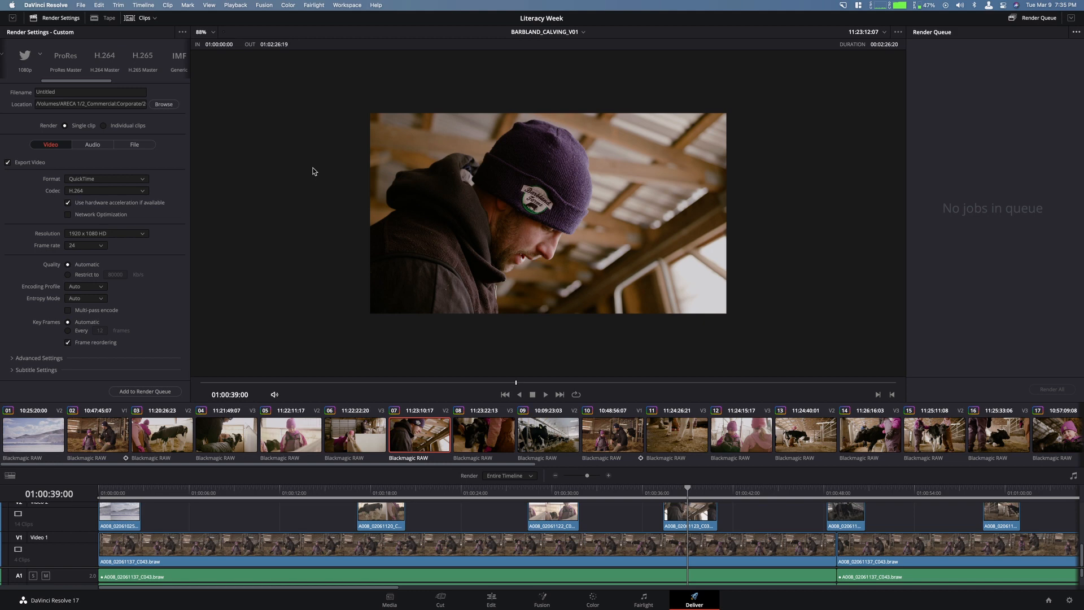
pyautogui.click(163, 104)
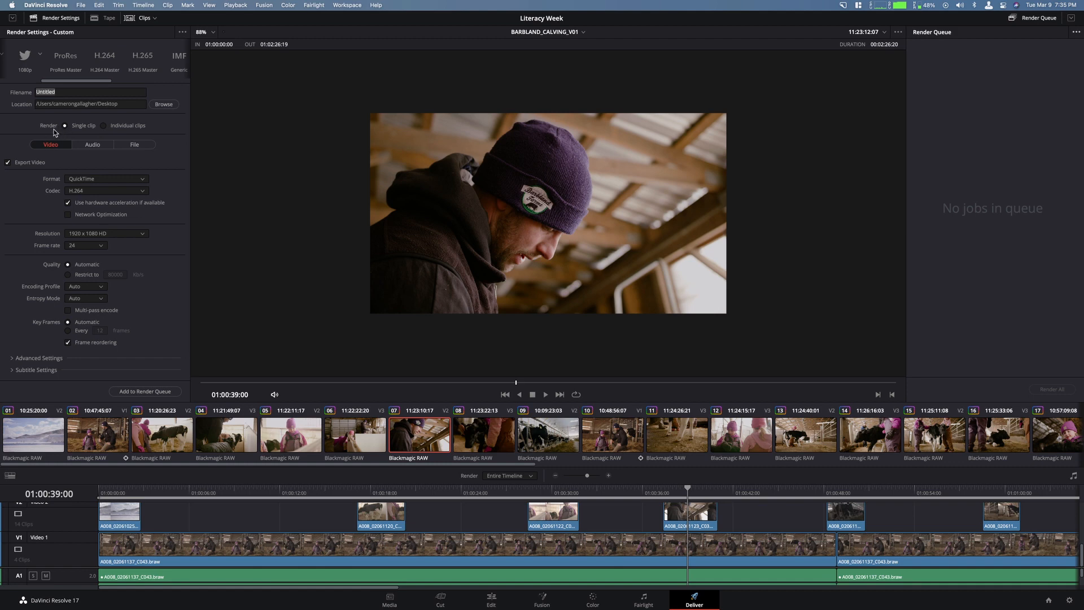
pyautogui.click(104, 126)
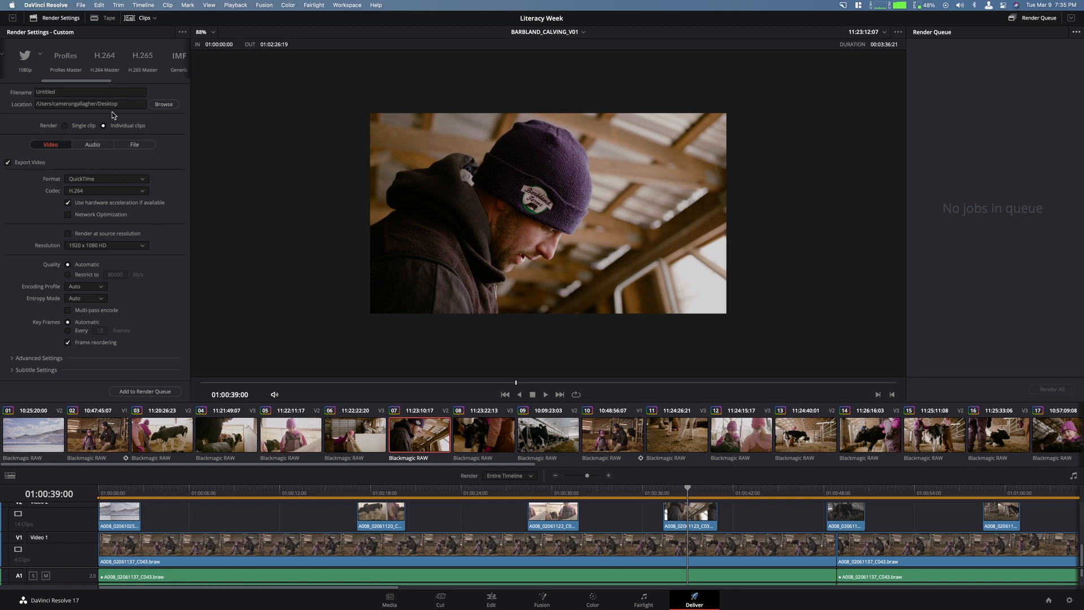
pyautogui.click(67, 125)
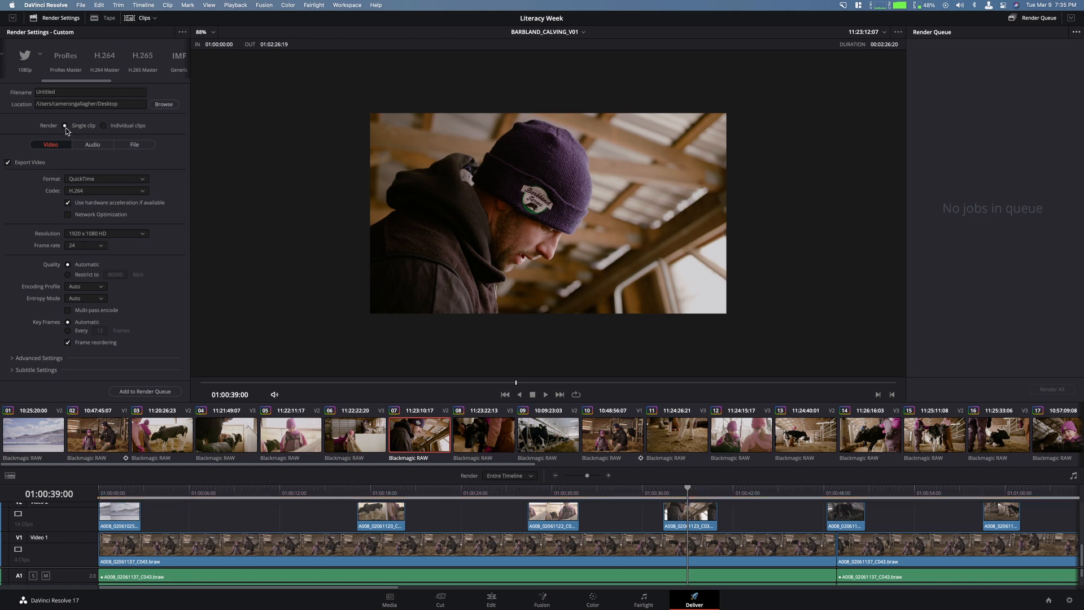
pyautogui.moveTo(41, 265)
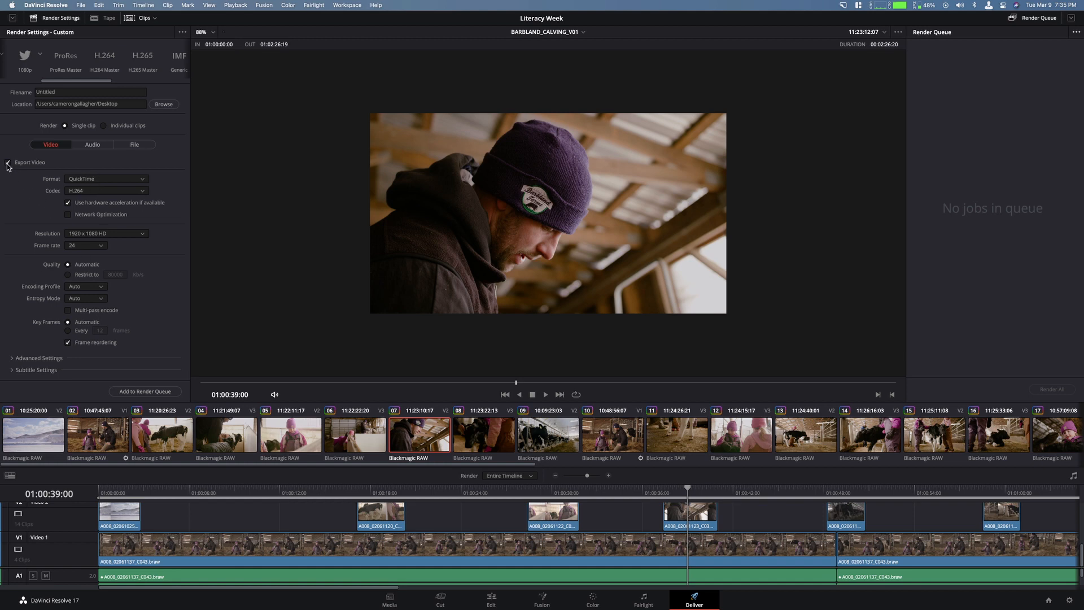
# Step: Set the render format to MP4 with the H.264 codec
pyautogui.click(107, 178)
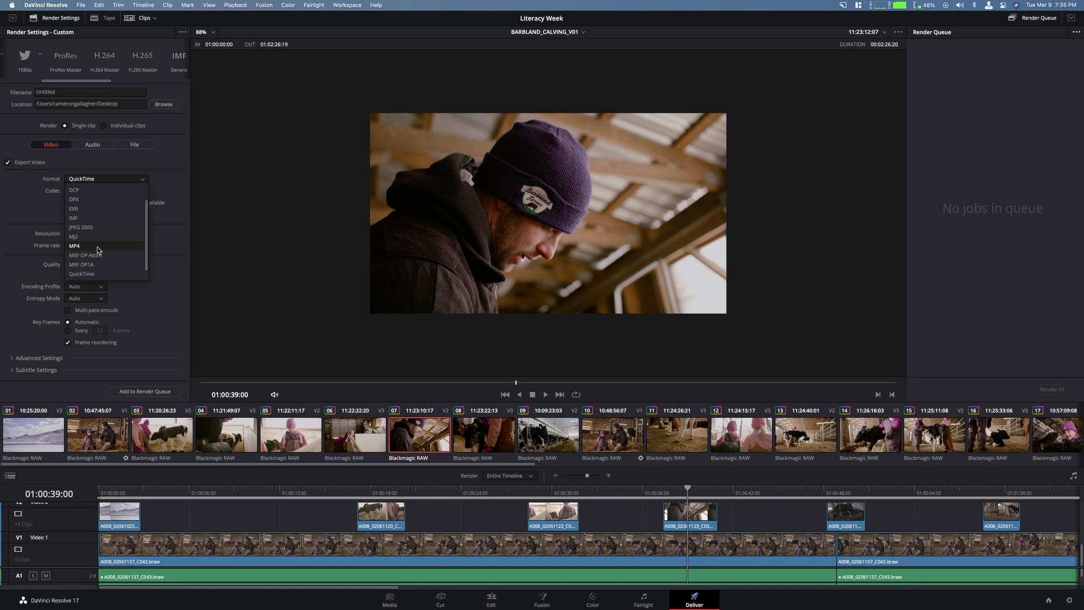
pyautogui.click(75, 246)
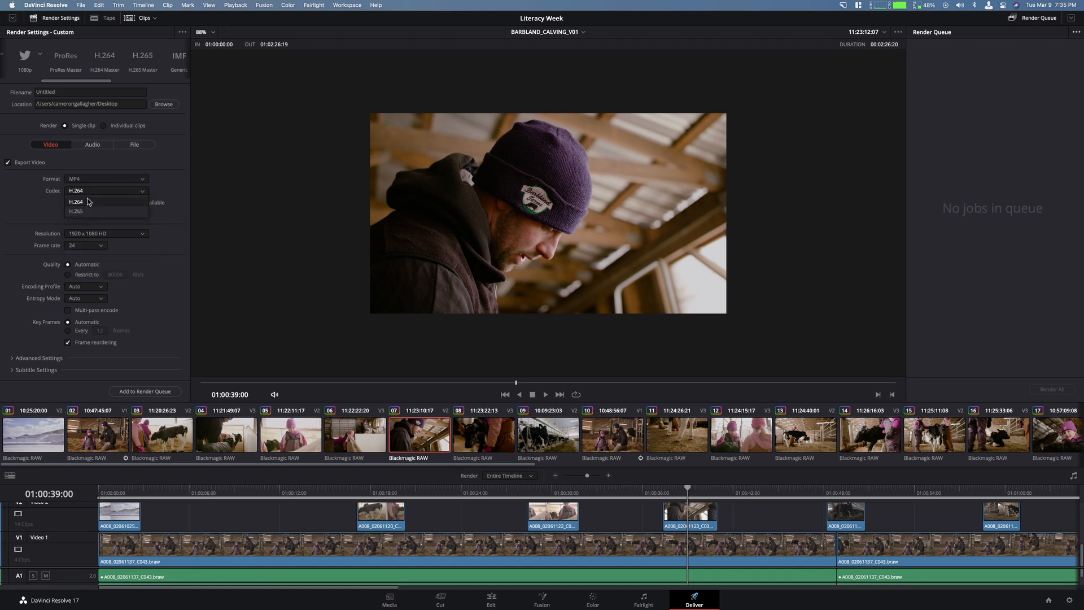
pyautogui.click(76, 201)
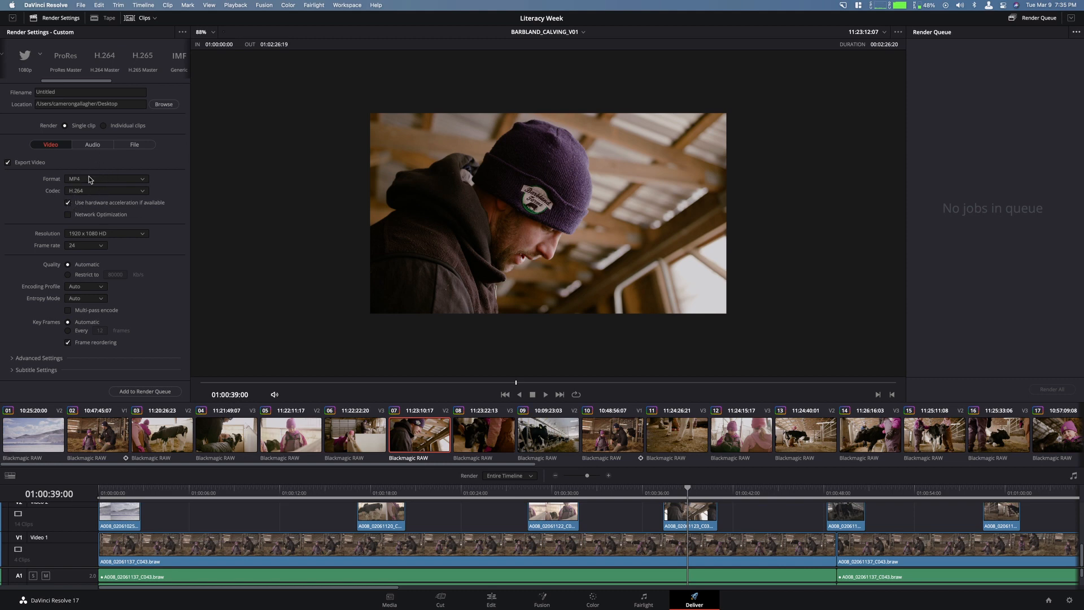
# Step: Choose 1920 x 1080 HD resolution after trying Ultra HD and custom options
pyautogui.click(105, 233)
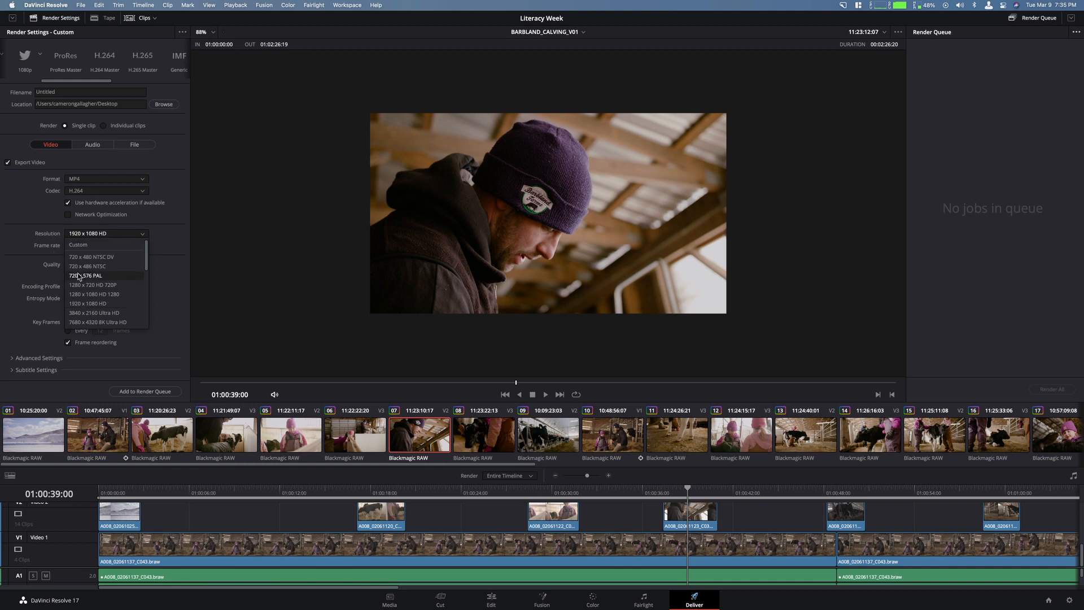
pyautogui.moveTo(95, 313)
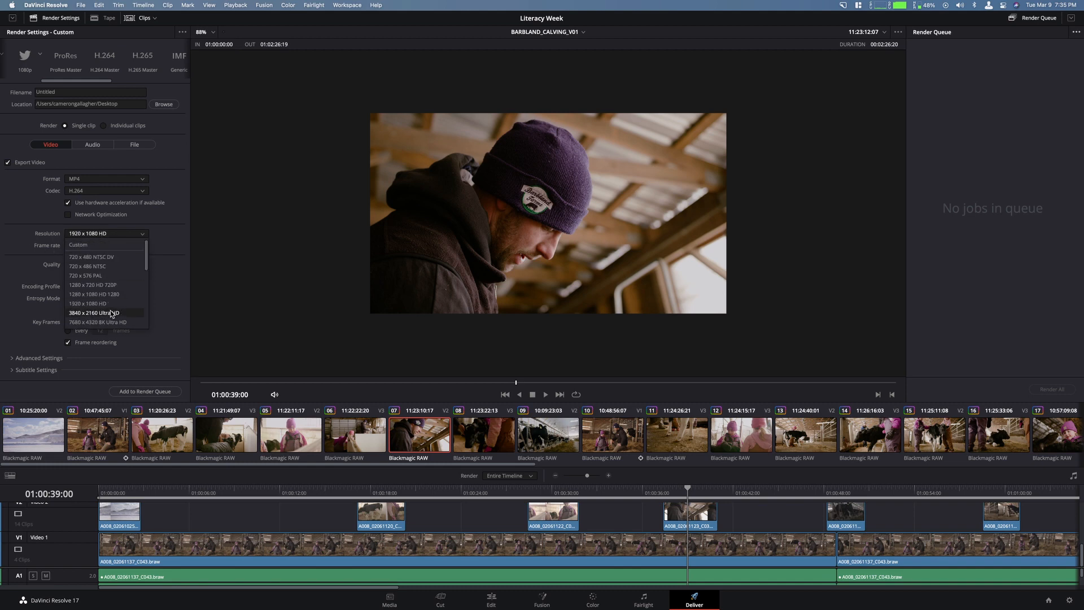
pyautogui.click(95, 312)
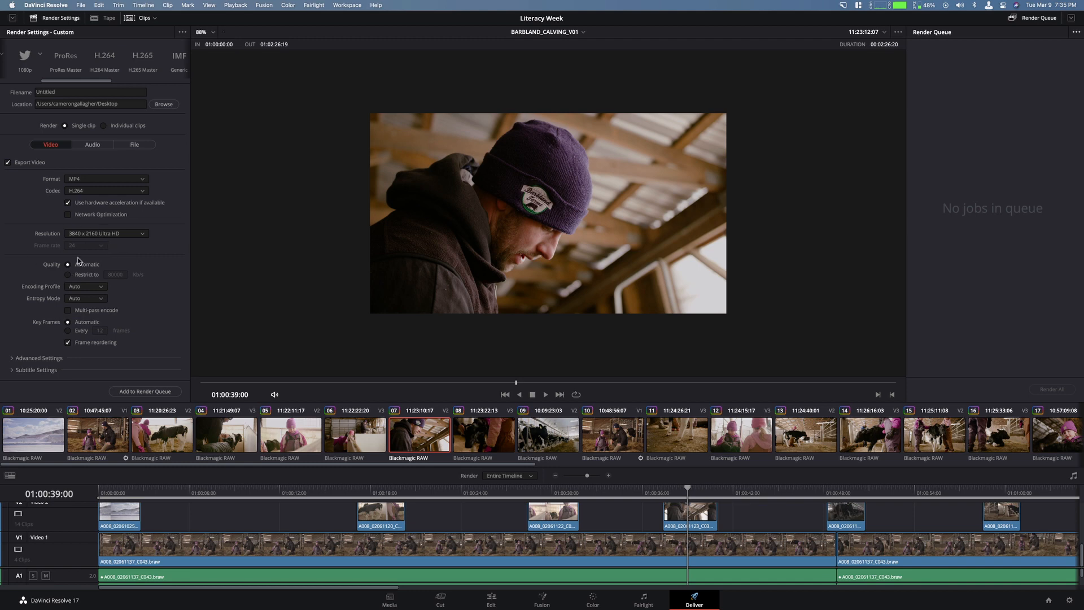
pyautogui.click(106, 233)
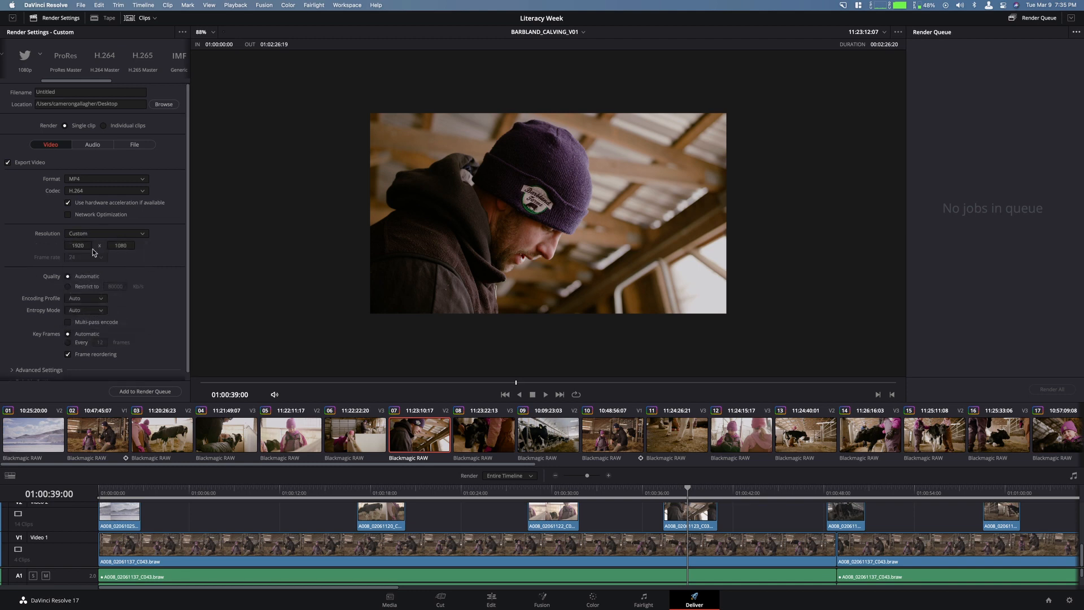
pyautogui.click(105, 233)
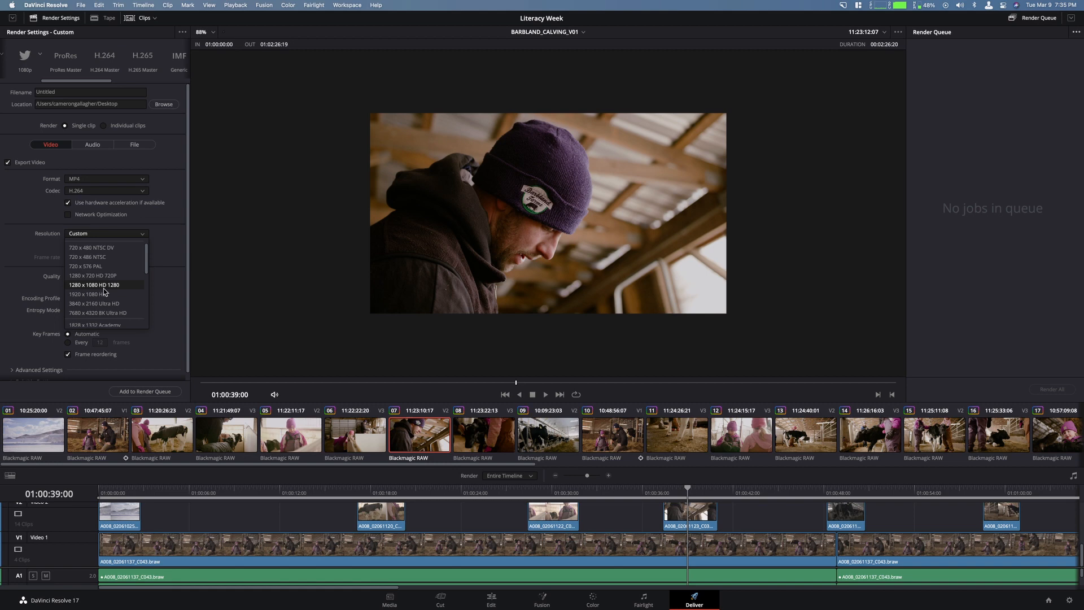
pyautogui.click(84, 293)
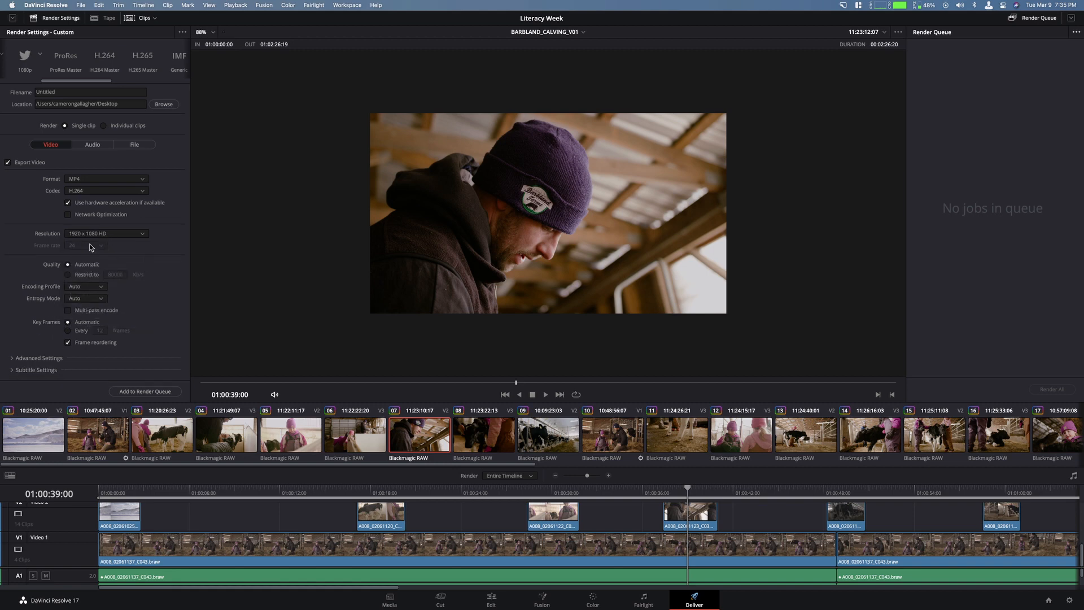
pyautogui.moveTo(147, 244)
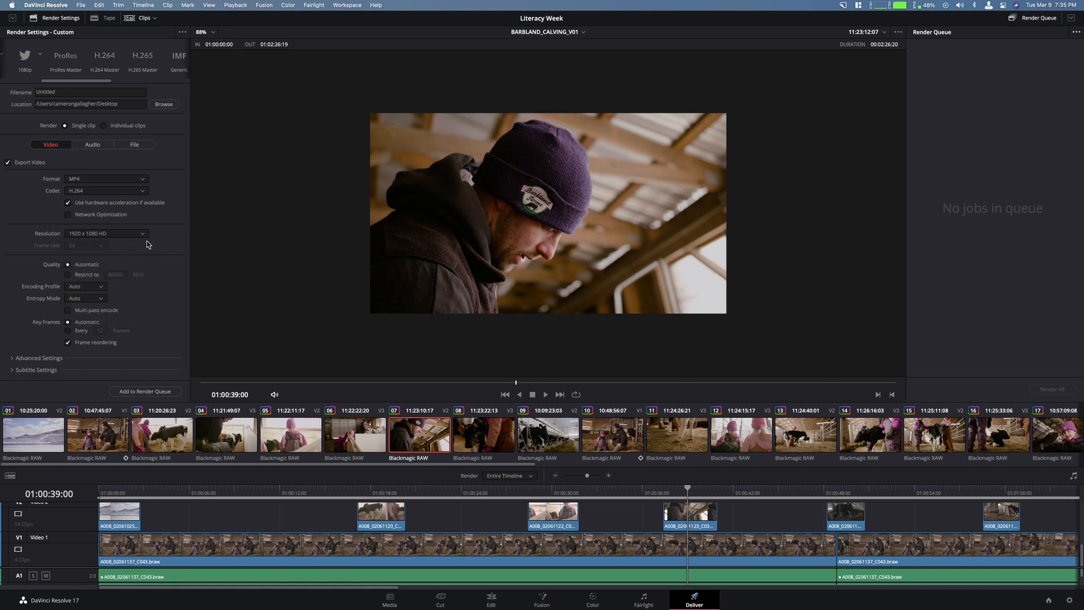
pyautogui.moveTo(110, 234)
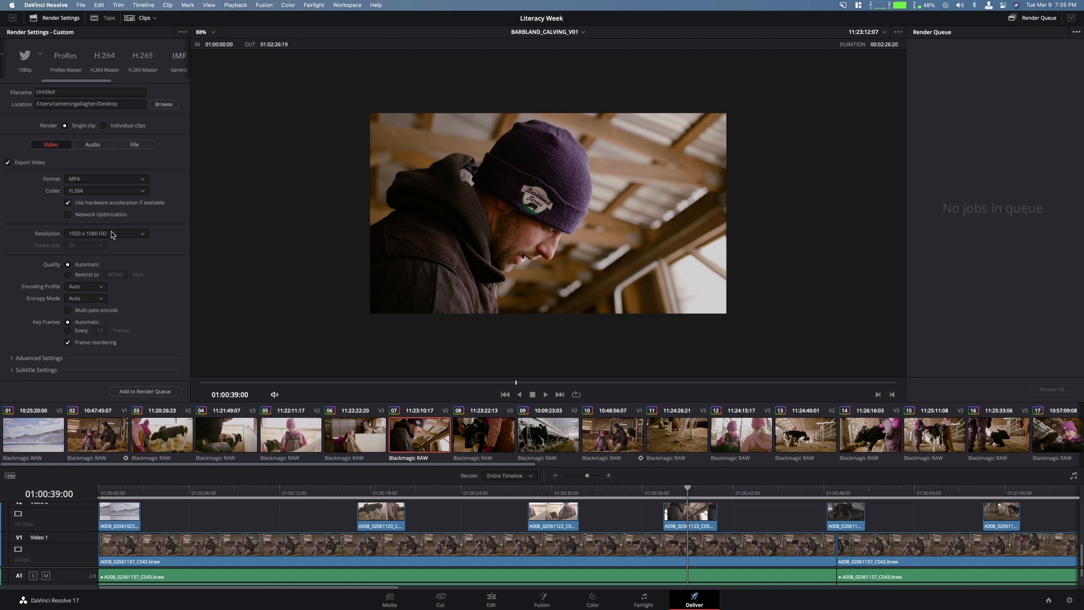
pyautogui.moveTo(123, 233)
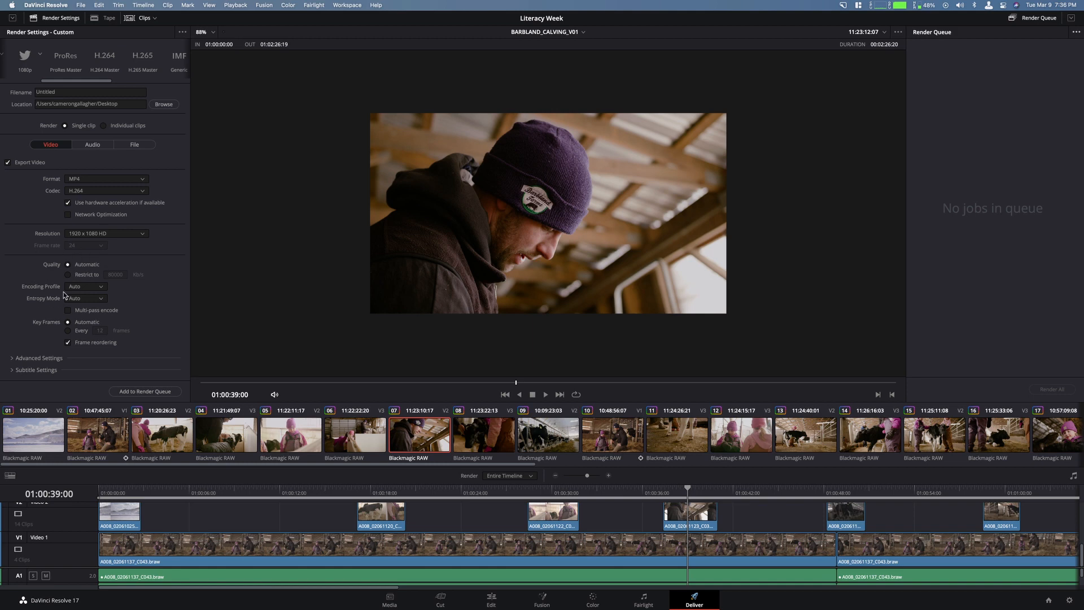
pyautogui.moveTo(10, 304)
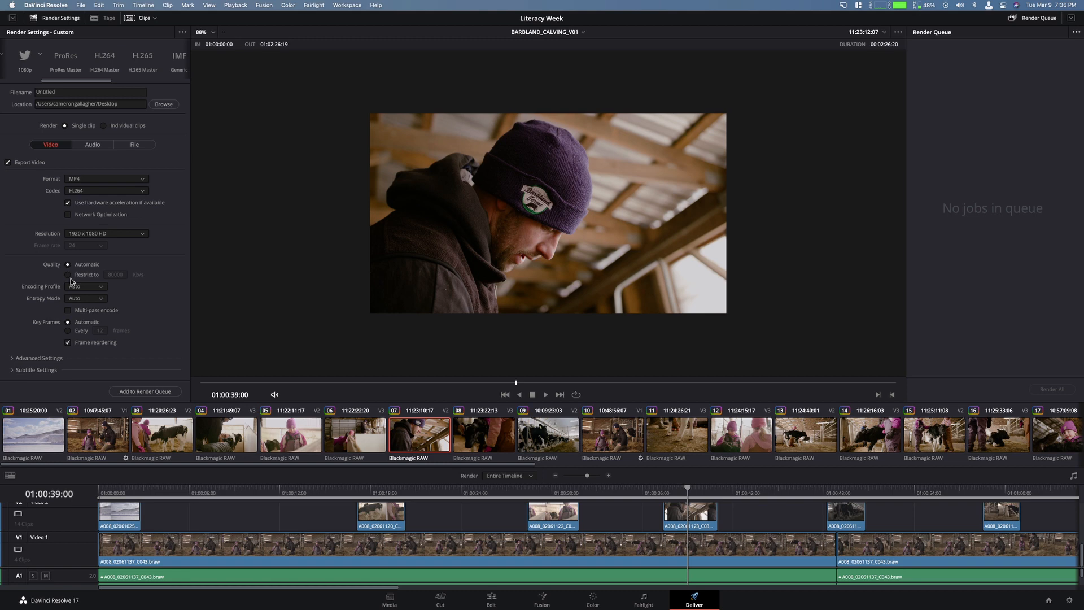
pyautogui.moveTo(118, 281)
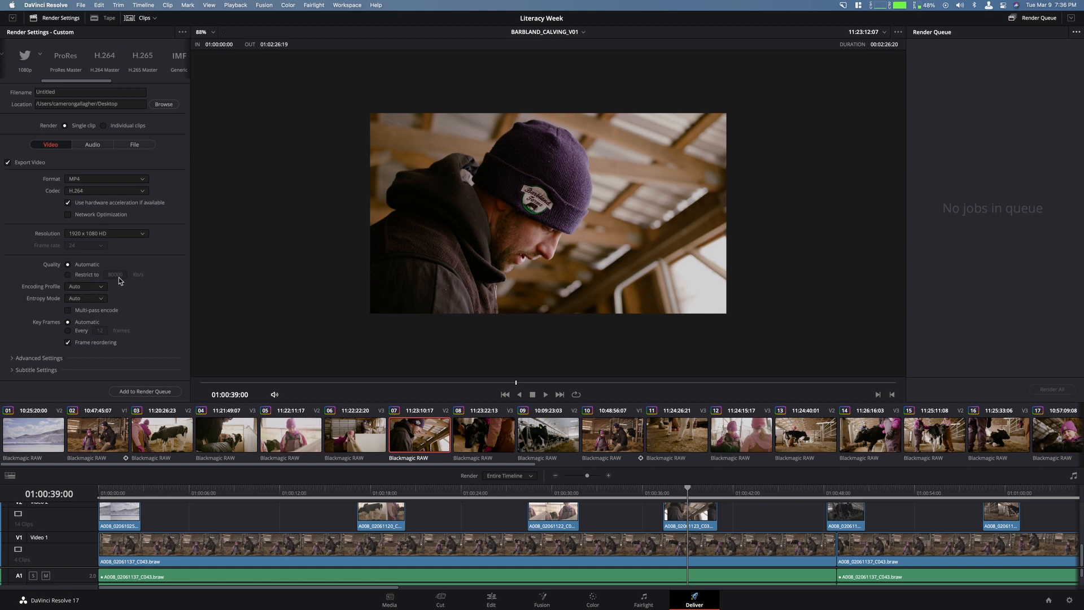
pyautogui.click(86, 298)
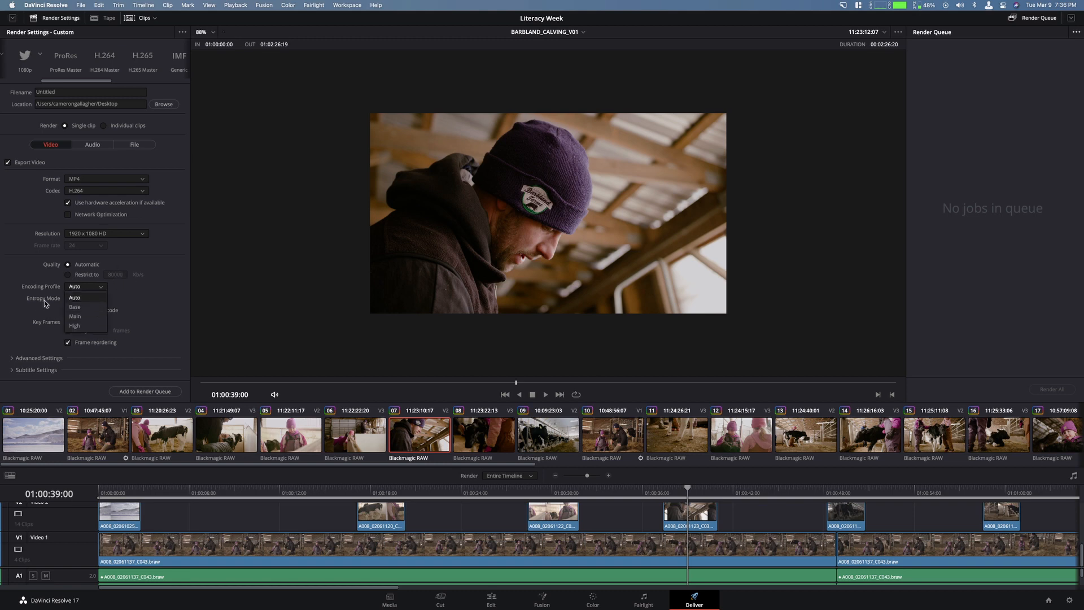
pyautogui.click(74, 298)
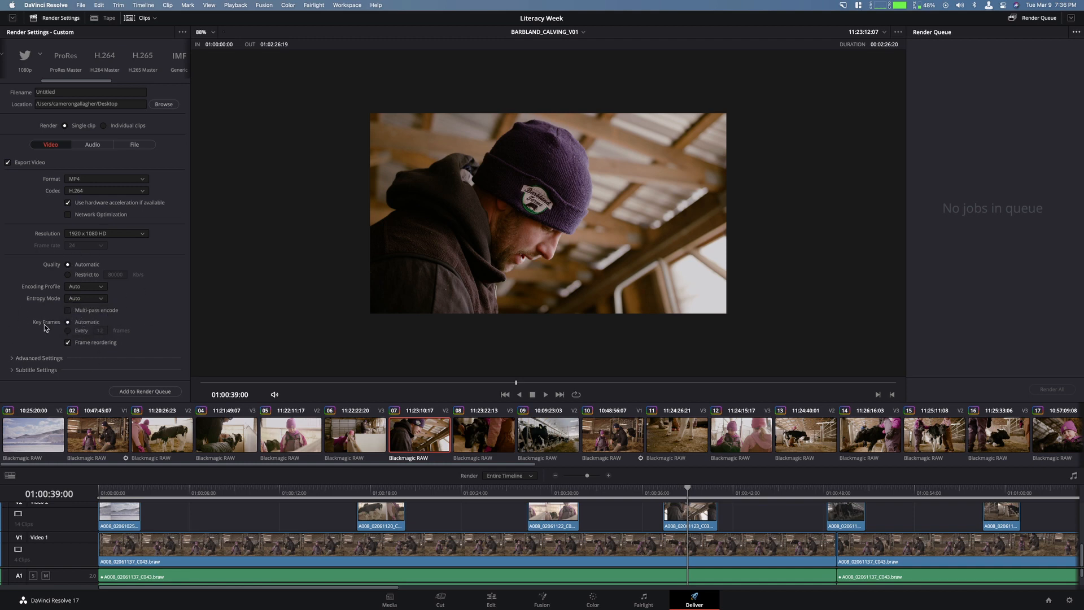
pyautogui.moveTo(108, 378)
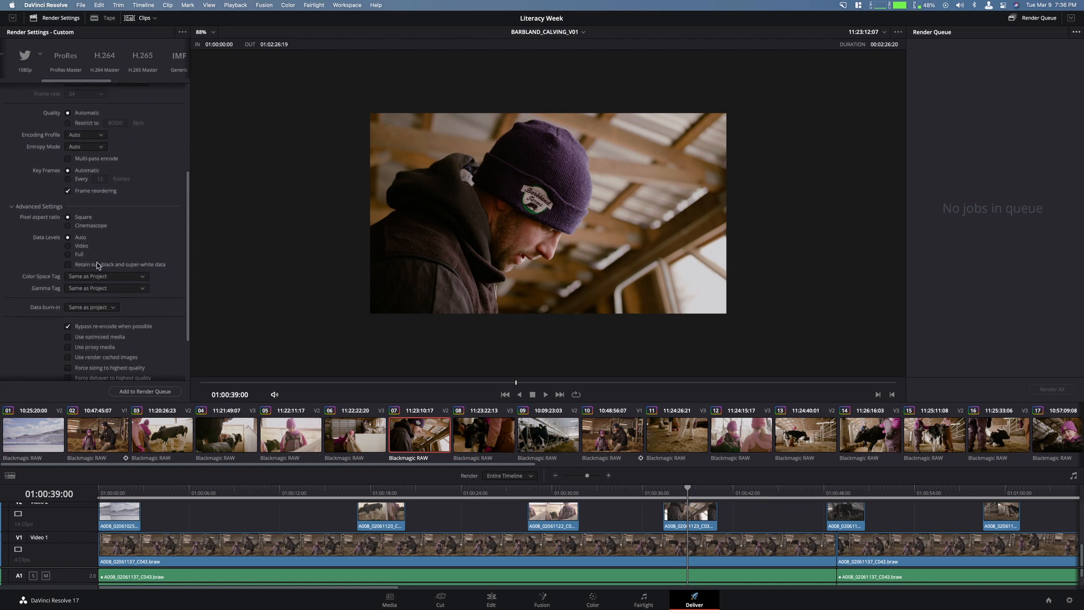
pyautogui.scroll(-3)
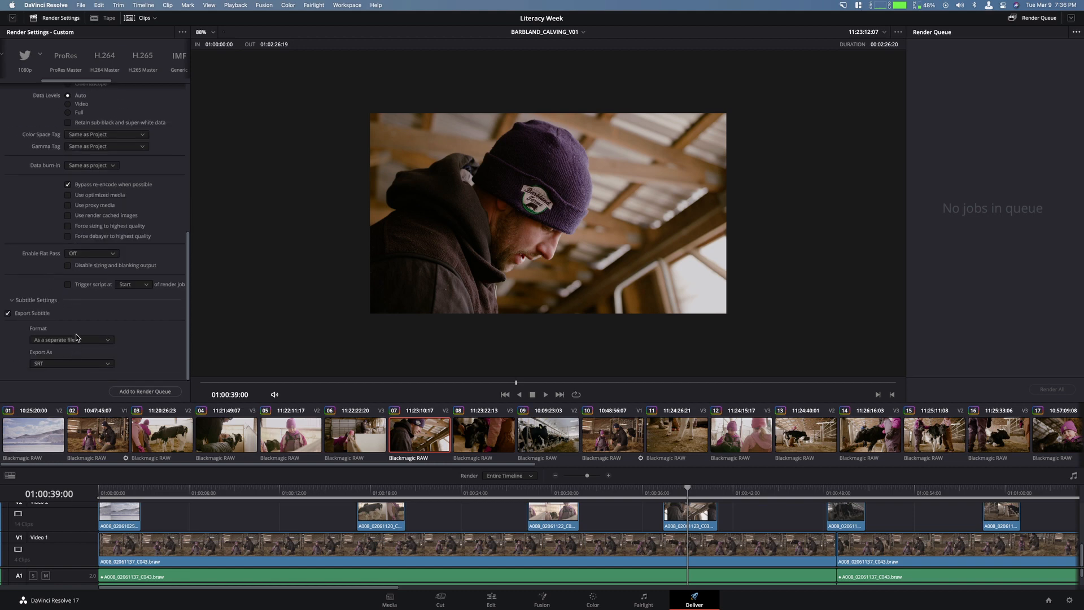
pyautogui.click(71, 339)
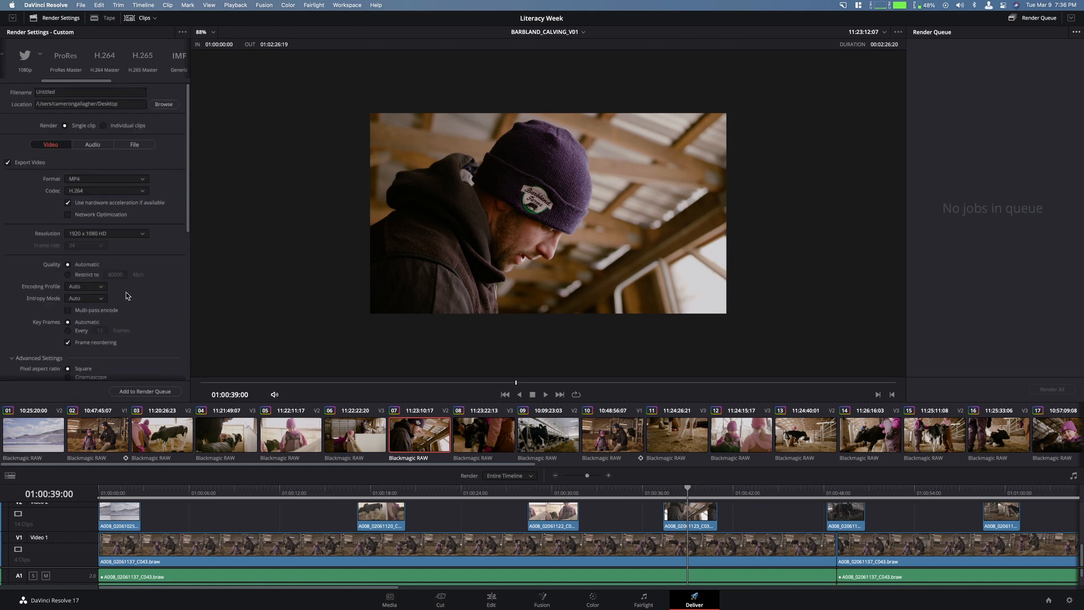
# Step: Show the Audio render settings, keeping AAC at 320 Kb/s and 48000 Hz
pyautogui.click(92, 144)
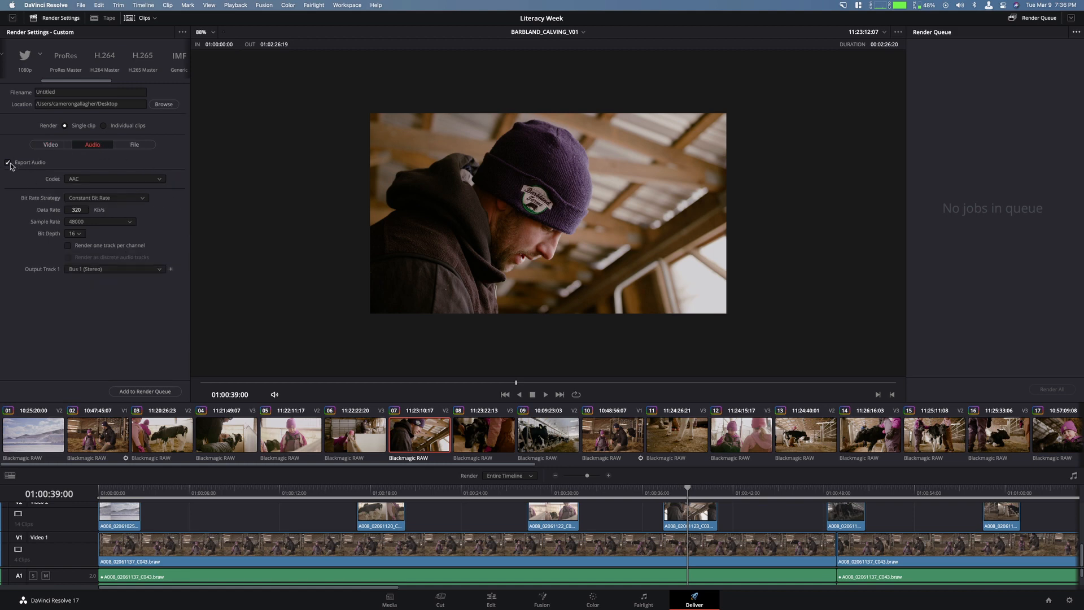
pyautogui.click(114, 178)
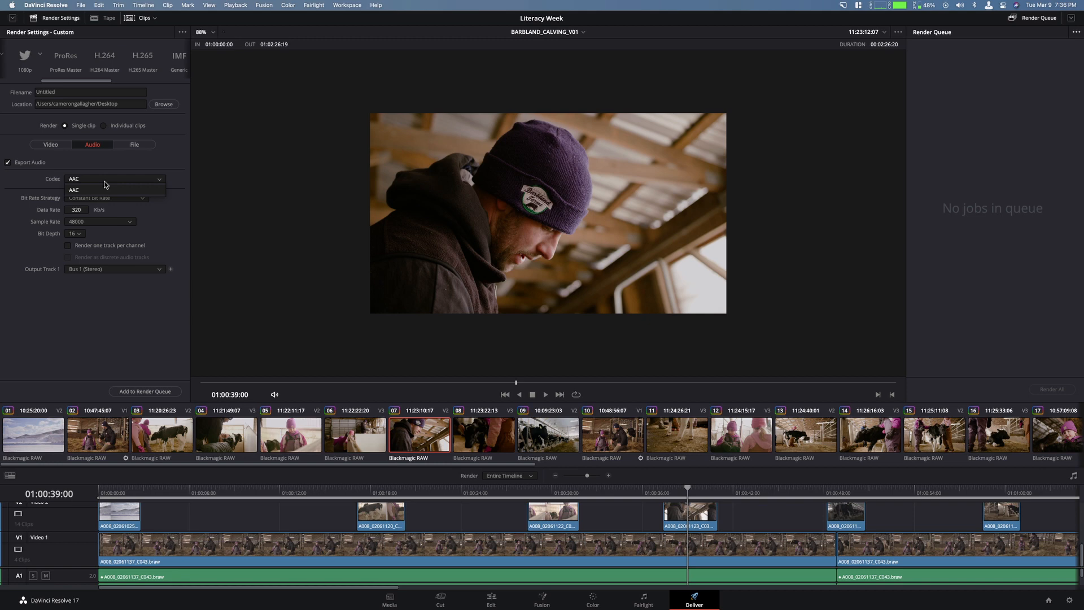
pyautogui.click(74, 190)
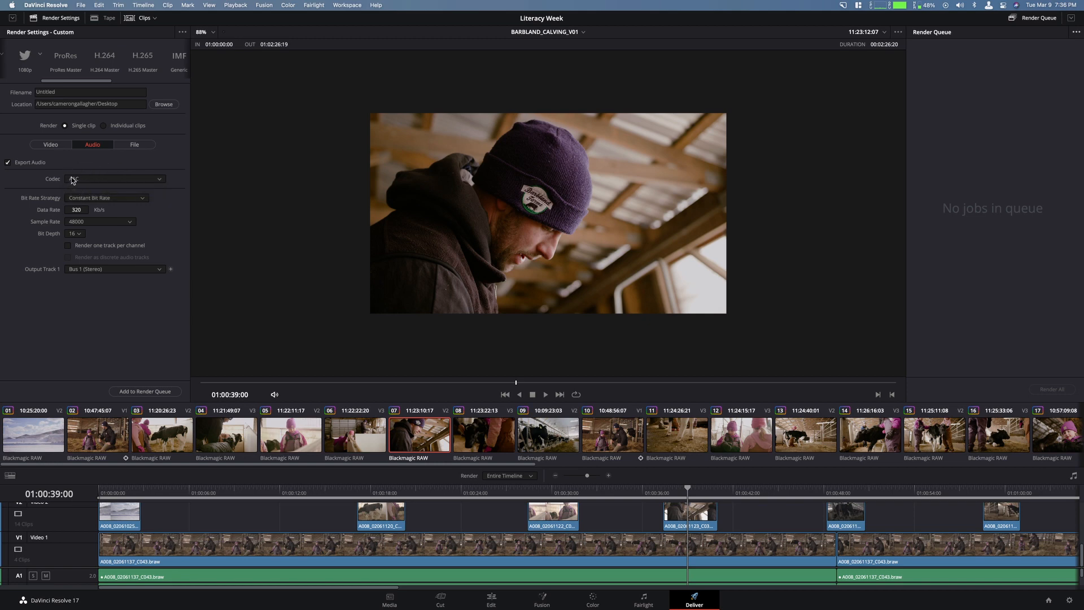
pyautogui.click(114, 178)
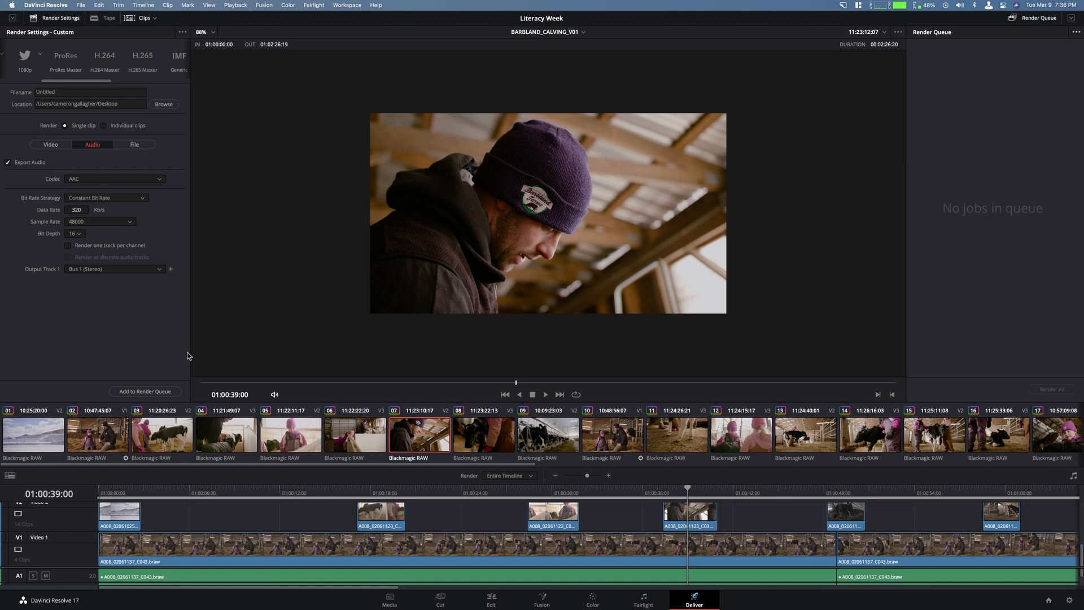
pyautogui.click(73, 233)
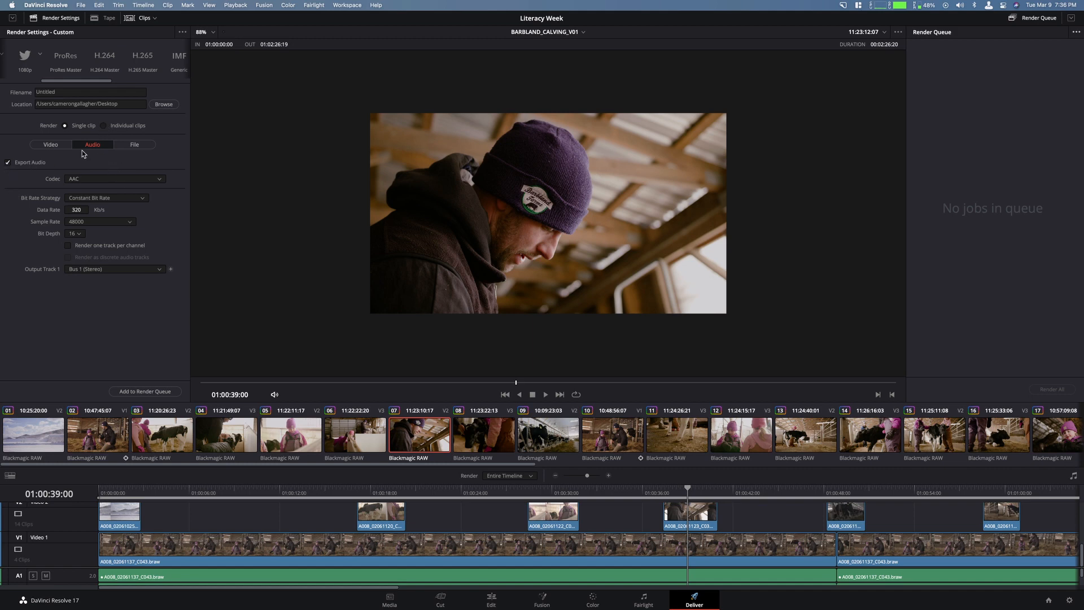
pyautogui.moveTo(134, 145)
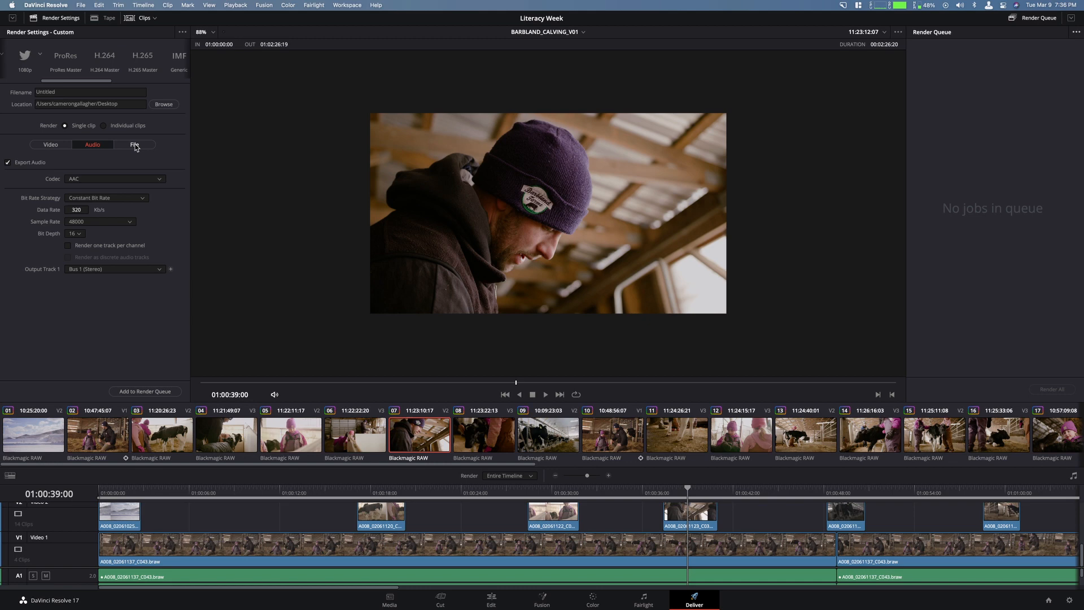
# Step: In the File render settings, keep render speed at Maximum
pyautogui.click(135, 144)
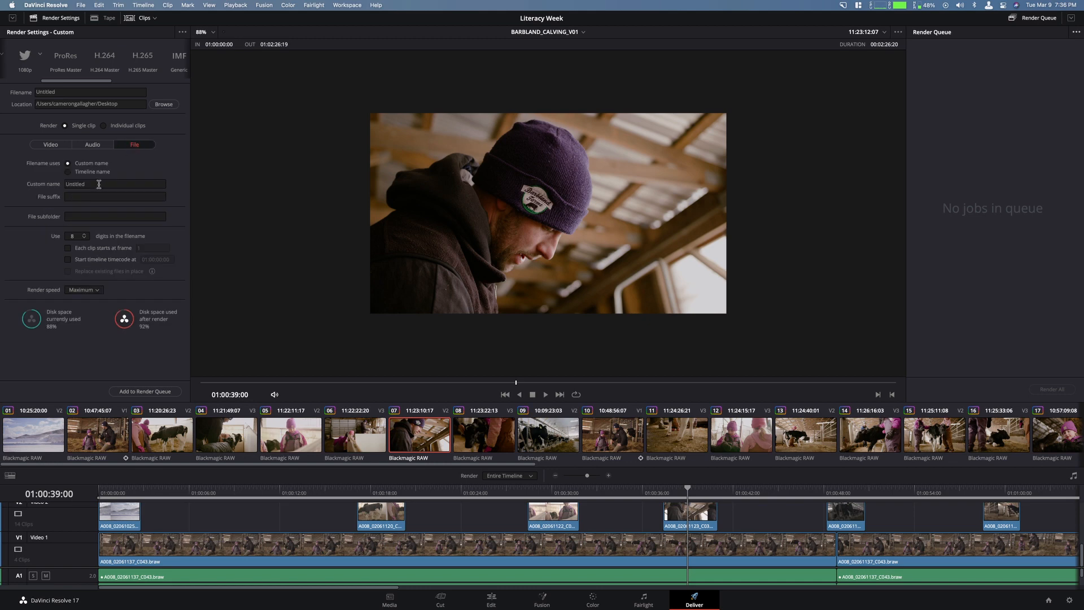
pyautogui.write('Test Viceo')
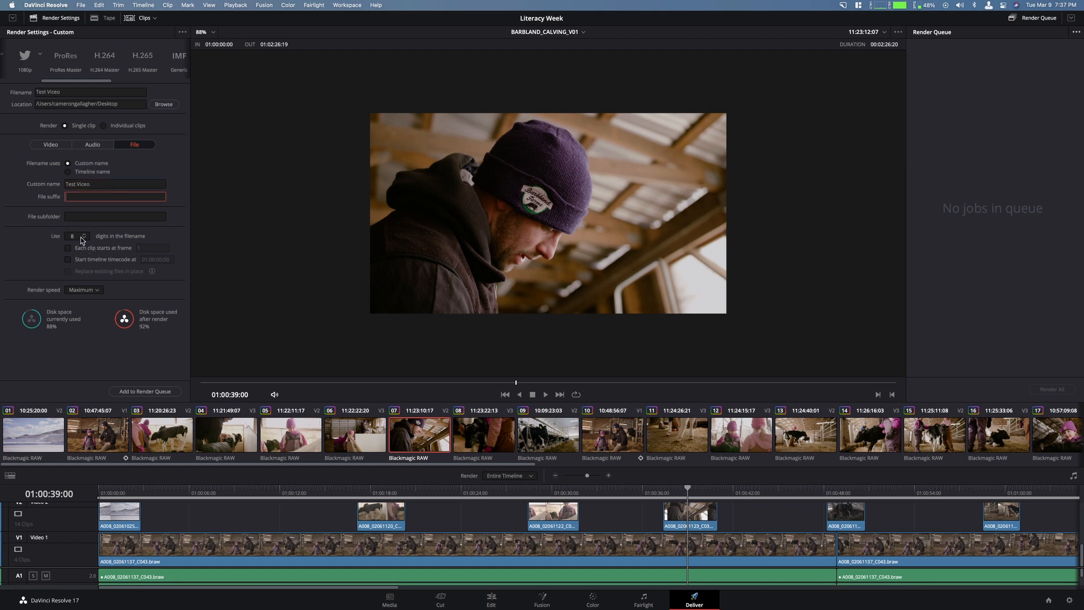
pyautogui.moveTo(147, 243)
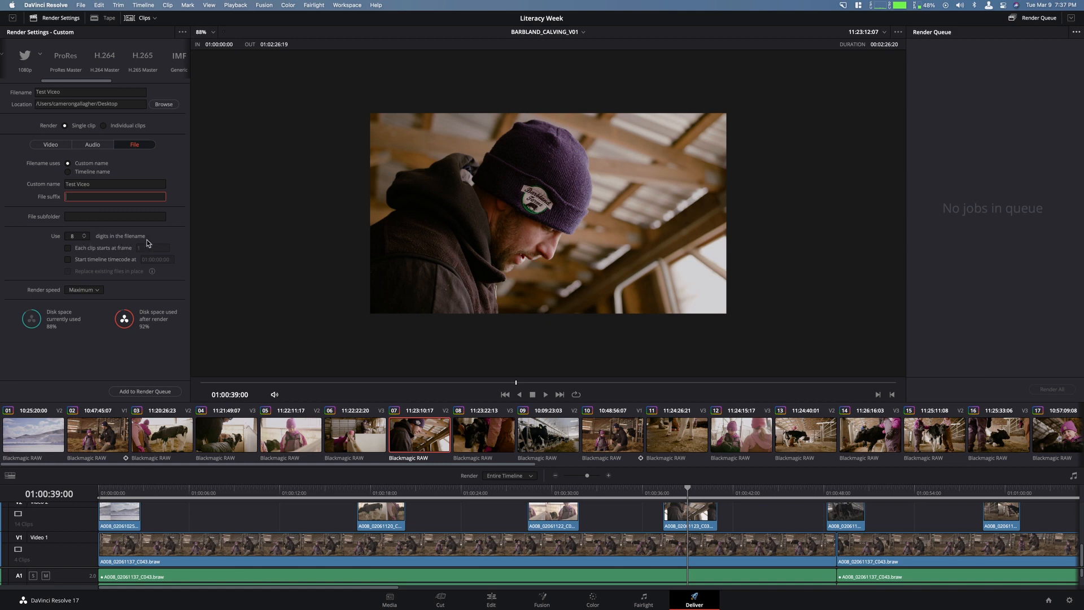
pyautogui.moveTo(123, 264)
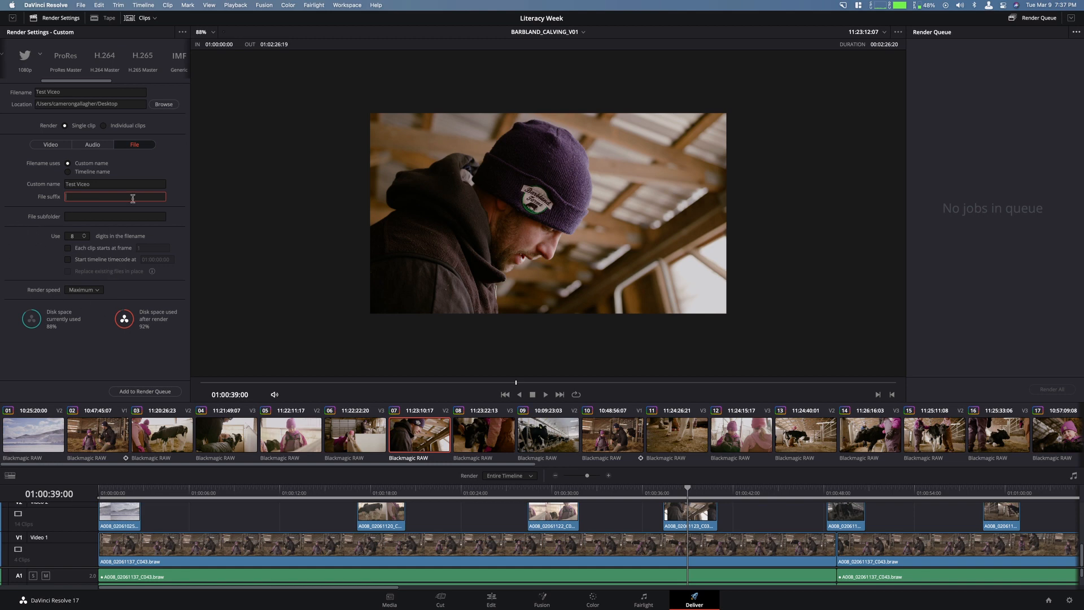
pyautogui.click(82, 289)
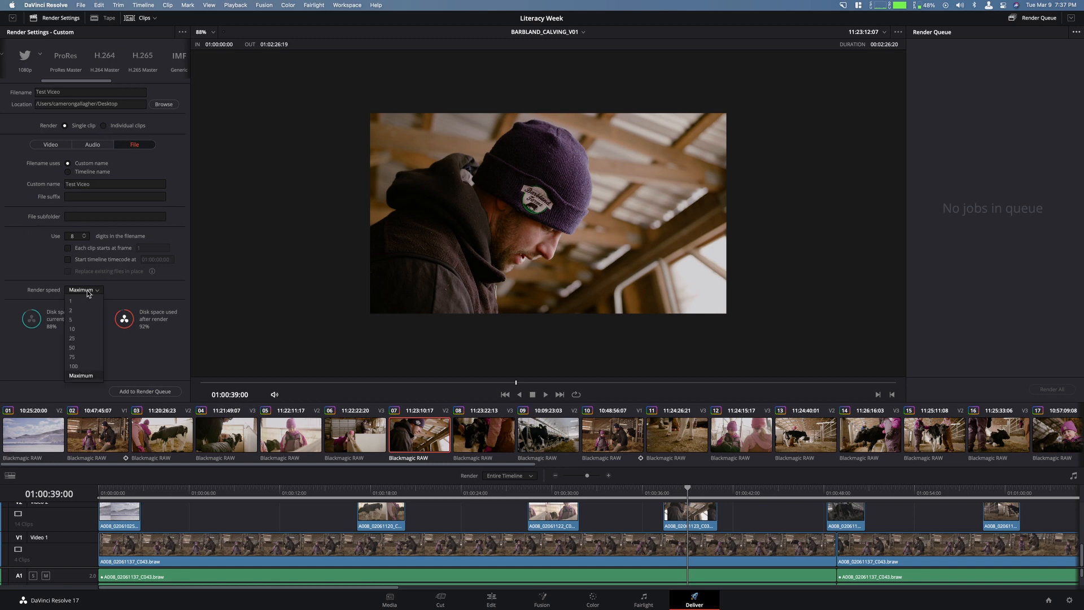
pyautogui.click(80, 375)
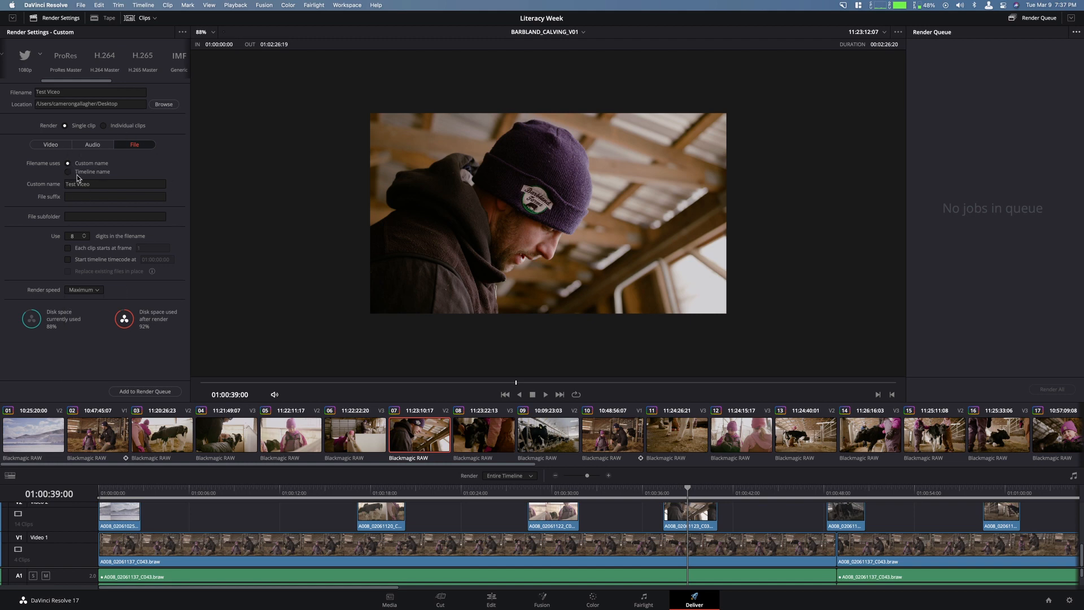
# Step: Give the output the custom file name 'Test' and check the Video settings
pyautogui.click(68, 172)
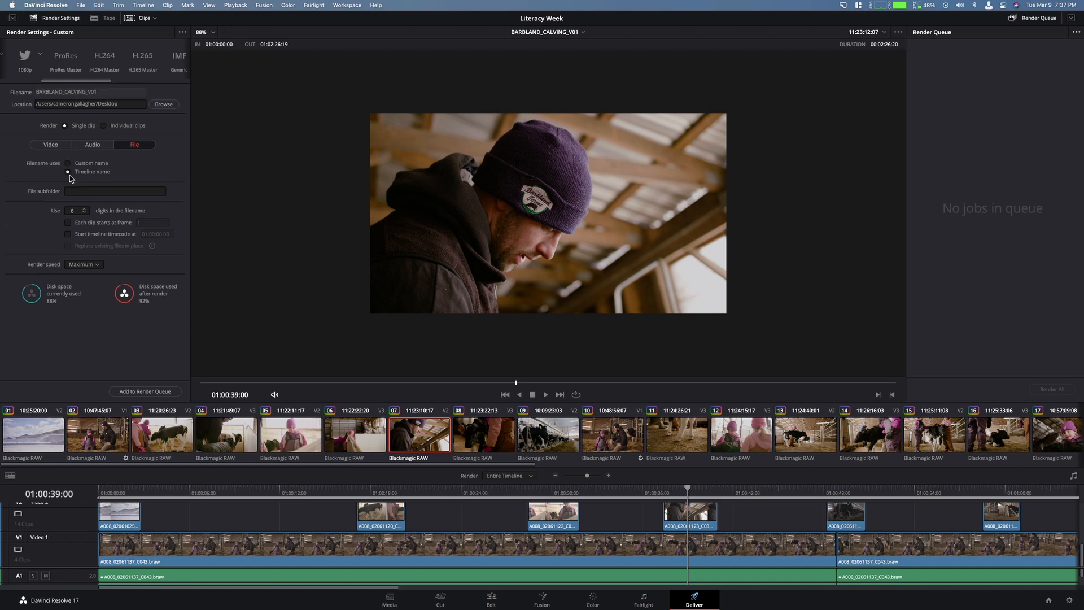
pyautogui.click(68, 163)
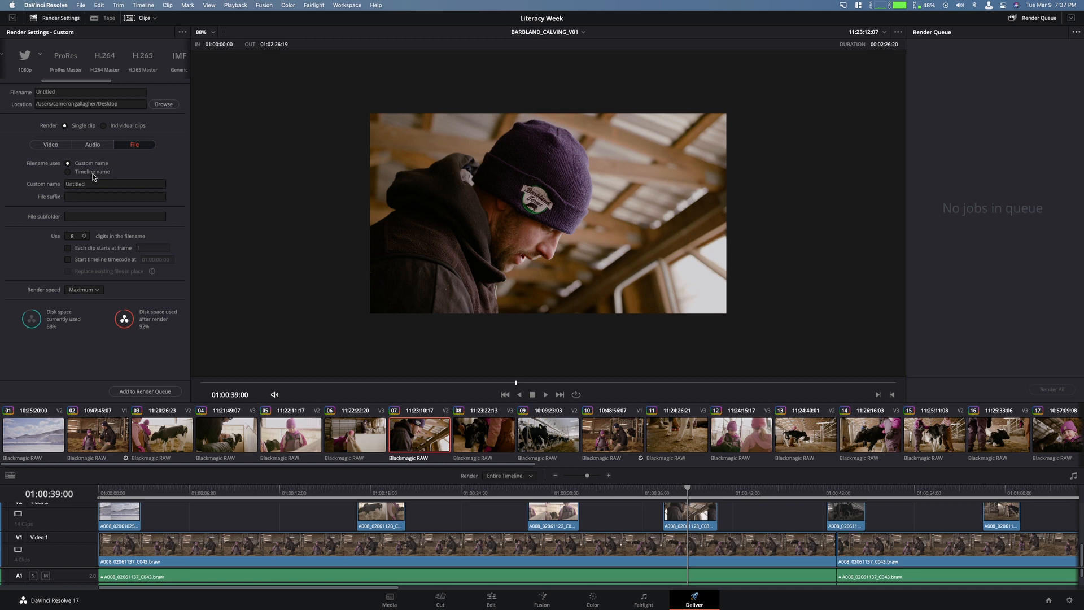
pyautogui.write('Test')
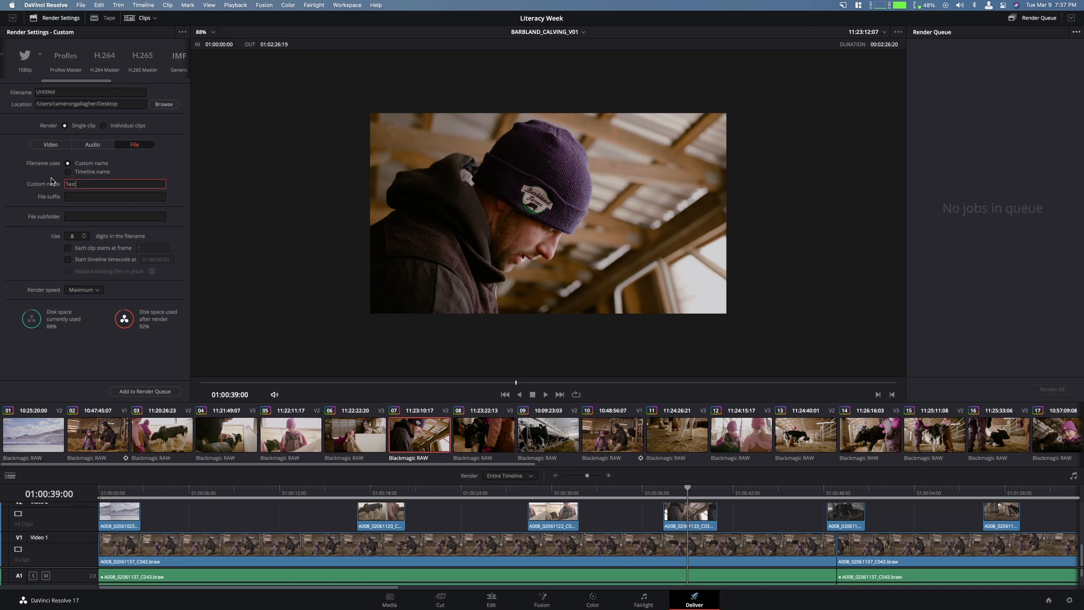
pyautogui.click(50, 144)
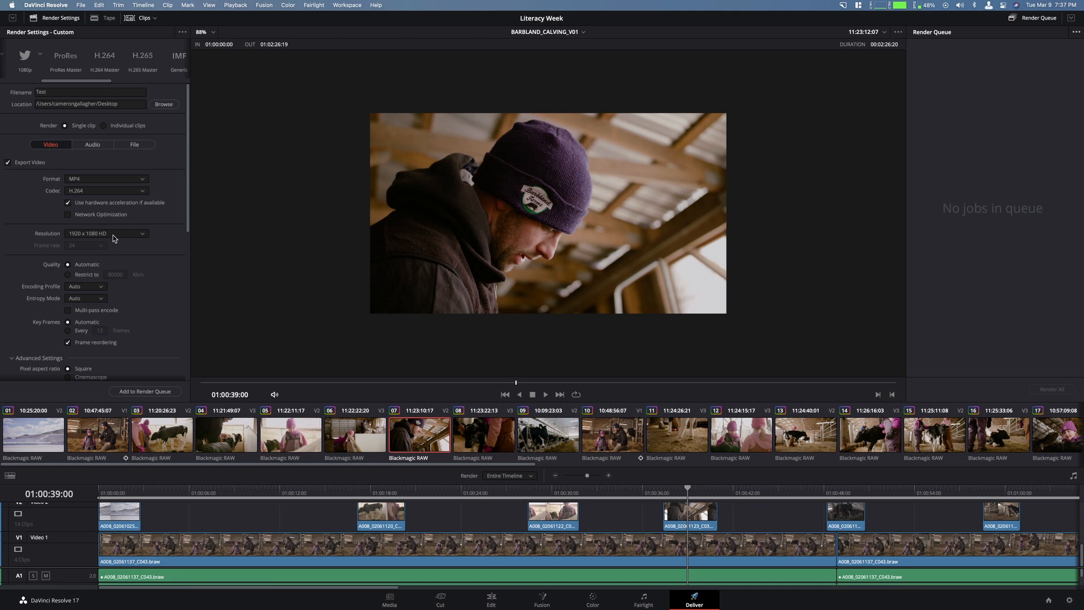
pyautogui.click(134, 144)
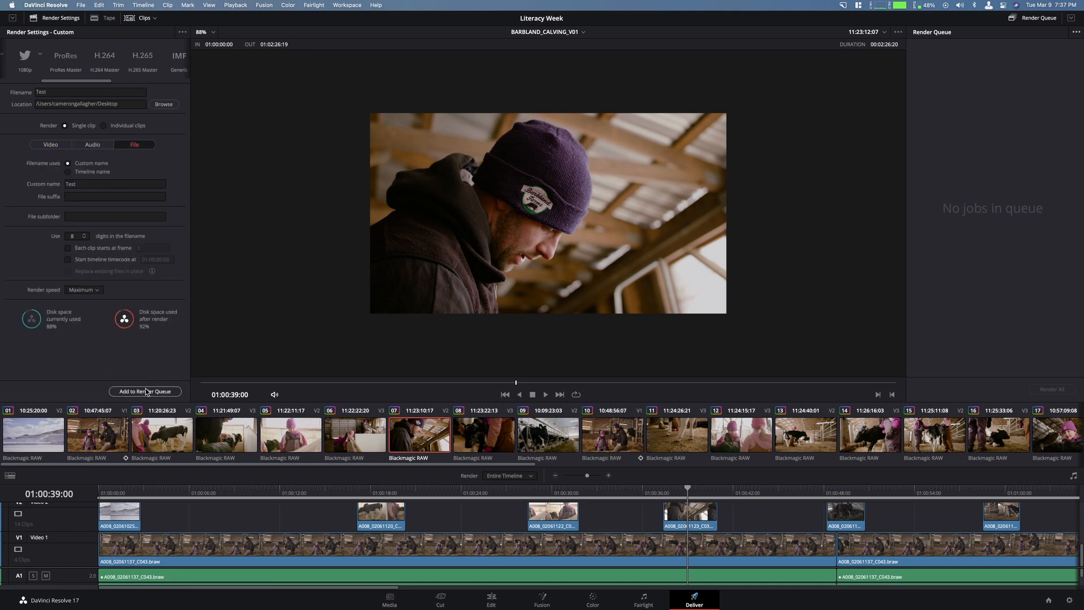
# Step: Add the Test.mp4 Desktop job to the render queue, re-adding it once
pyautogui.click(145, 391)
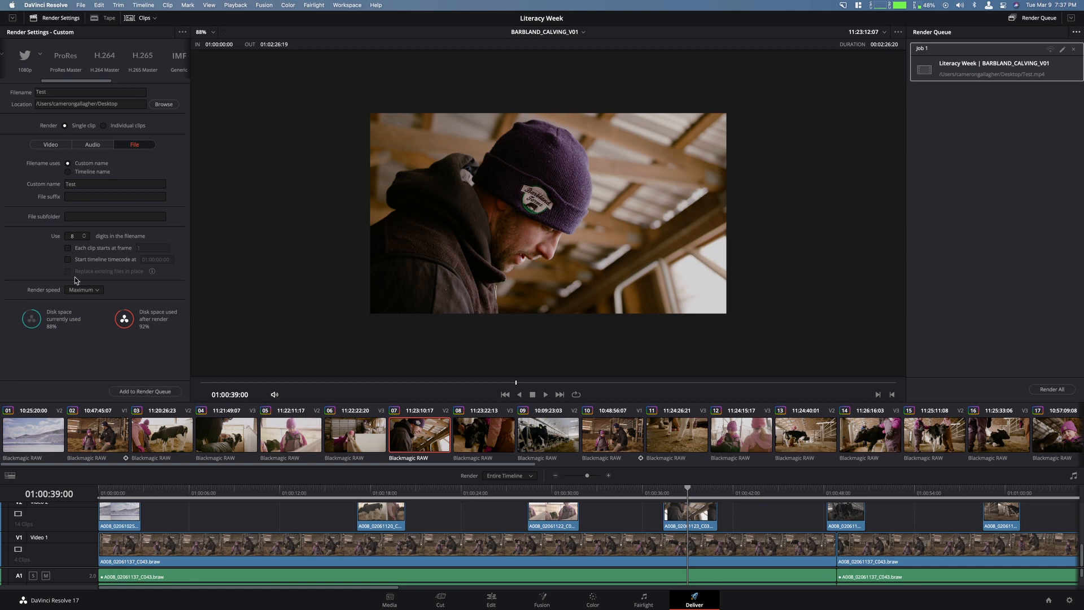
pyautogui.moveTo(977, 64)
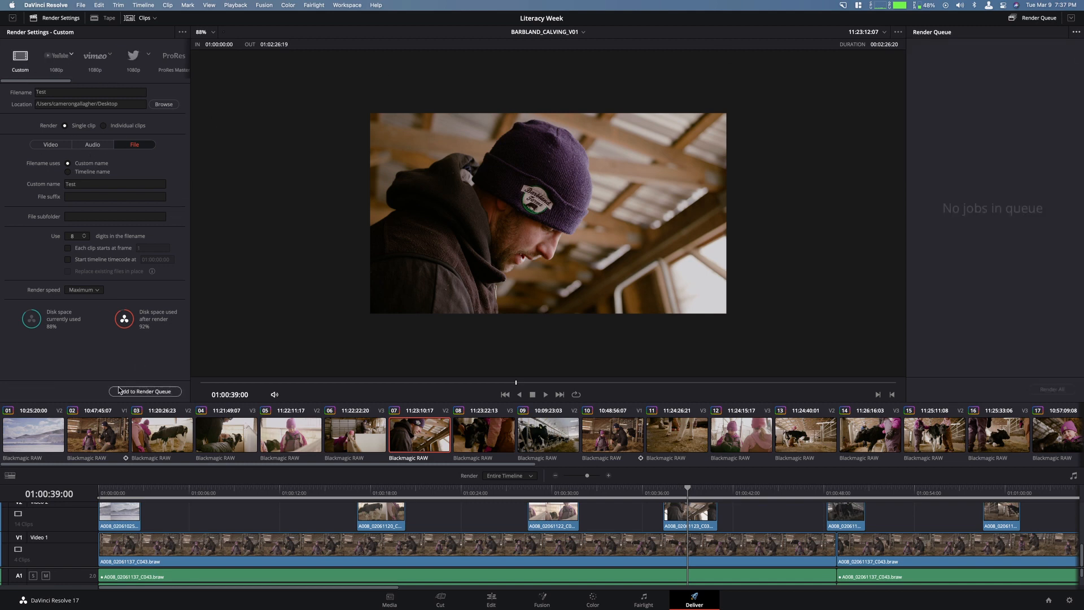
pyautogui.click(145, 391)
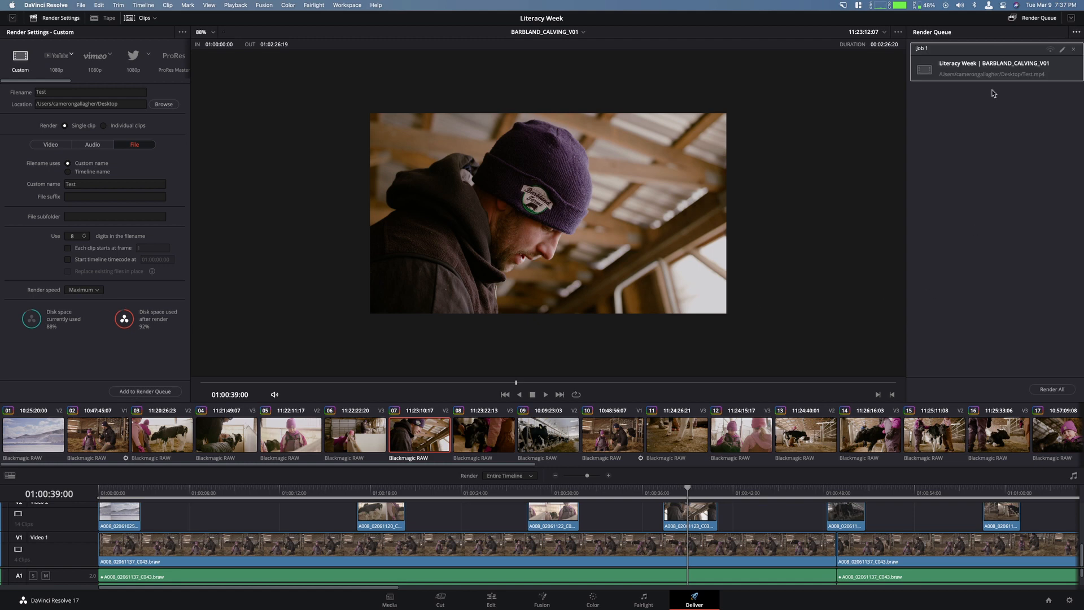
pyautogui.moveTo(1022, 260)
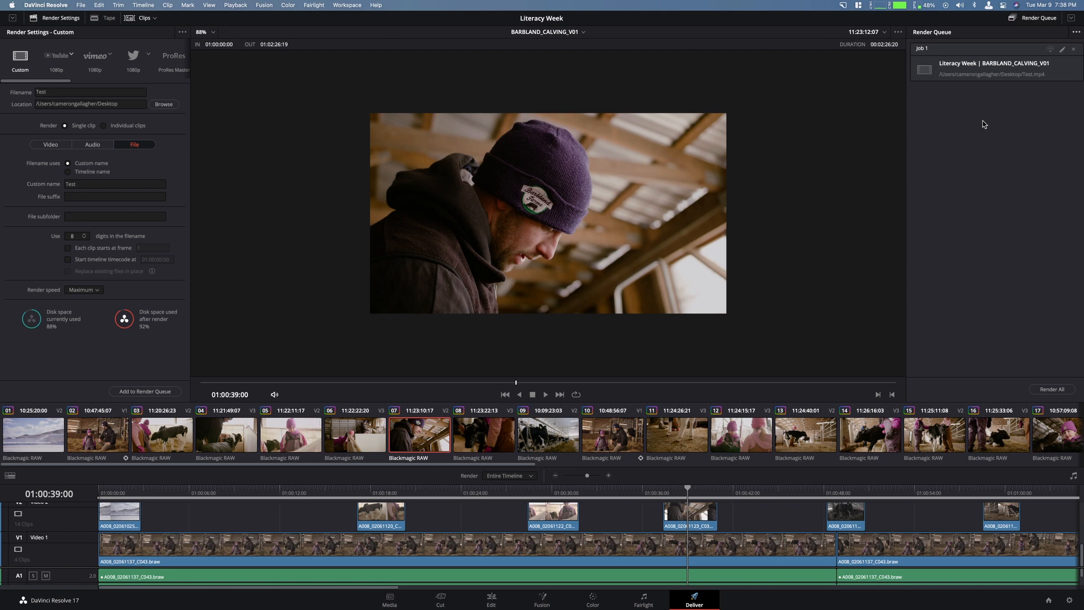
pyautogui.moveTo(978, 70)
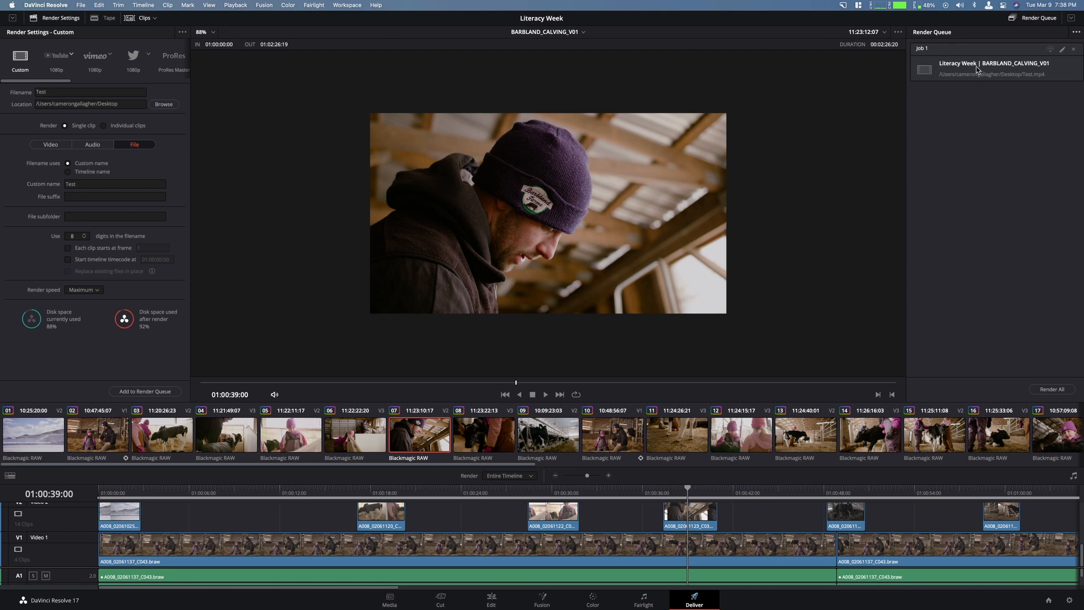
pyautogui.moveTo(933, 207)
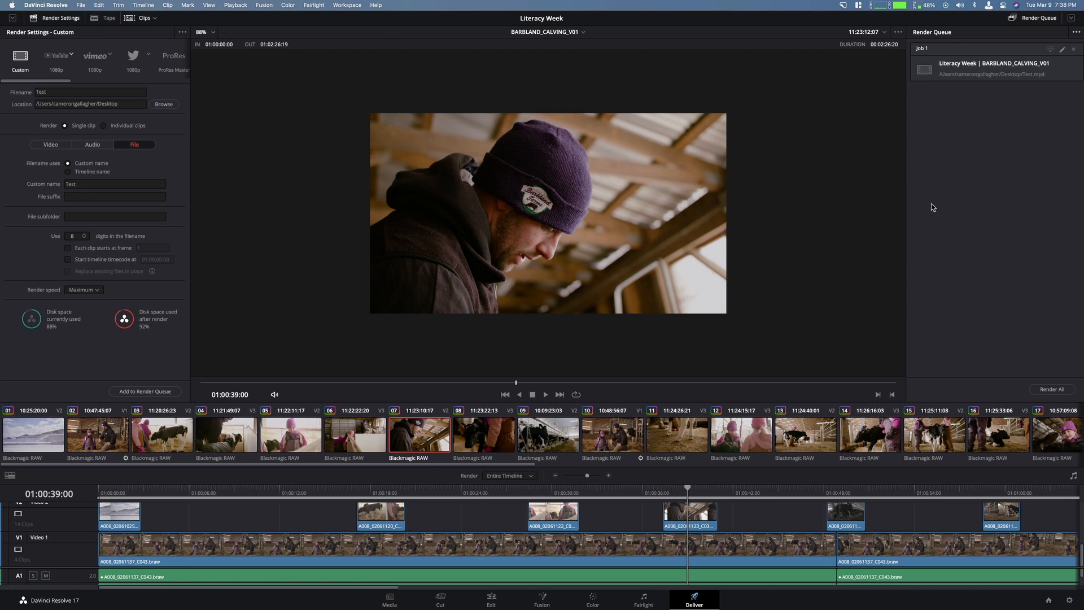
pyautogui.moveTo(369, 132)
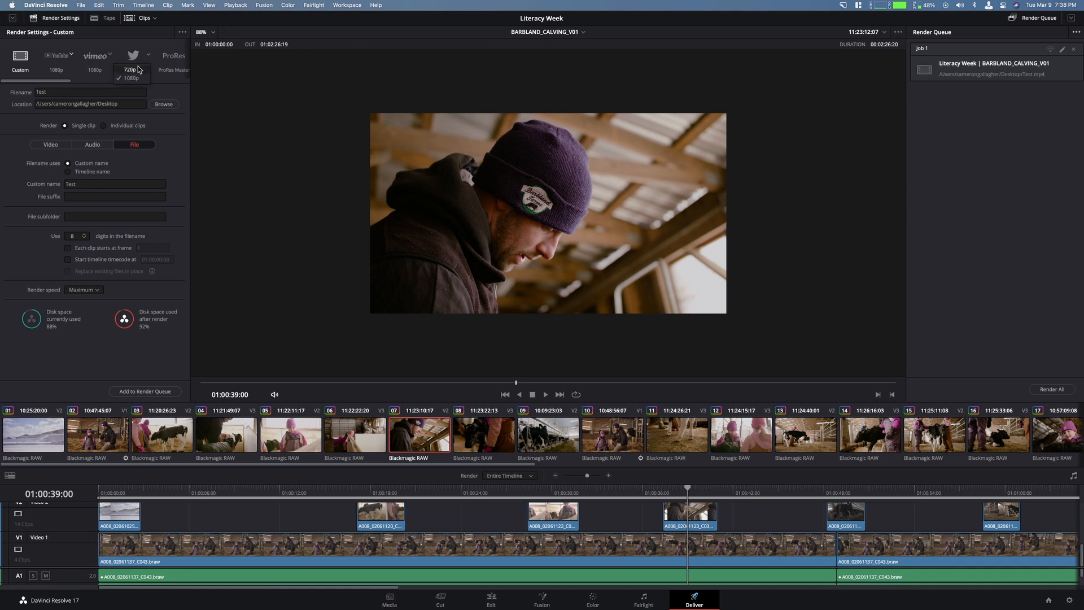
# Step: Pick the Twitter 720p preset, then the Premiere XML preset, and queue it
pyautogui.click(133, 56)
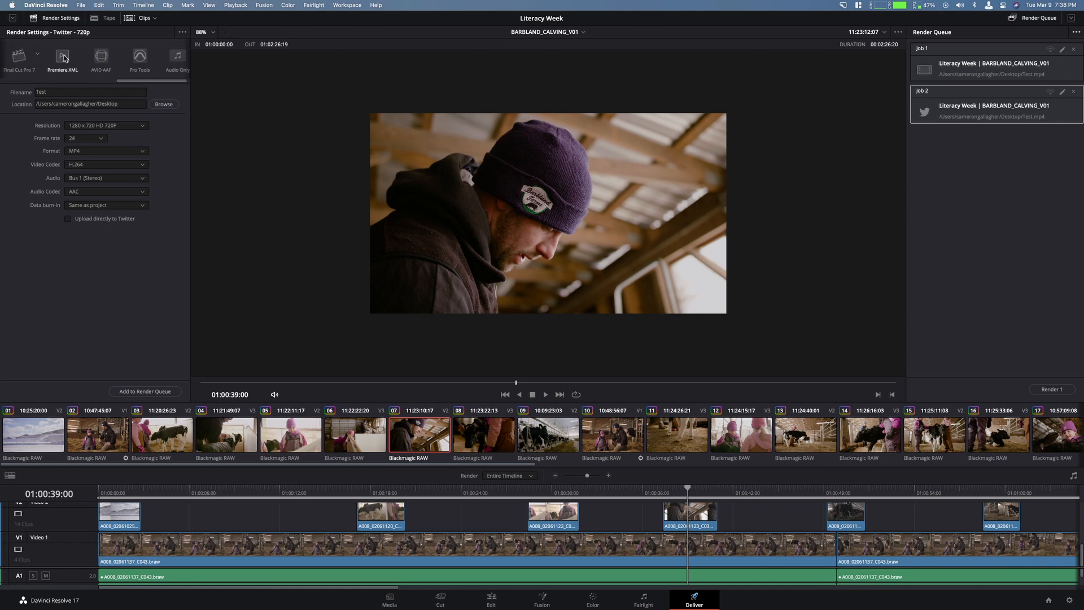
pyautogui.click(62, 56)
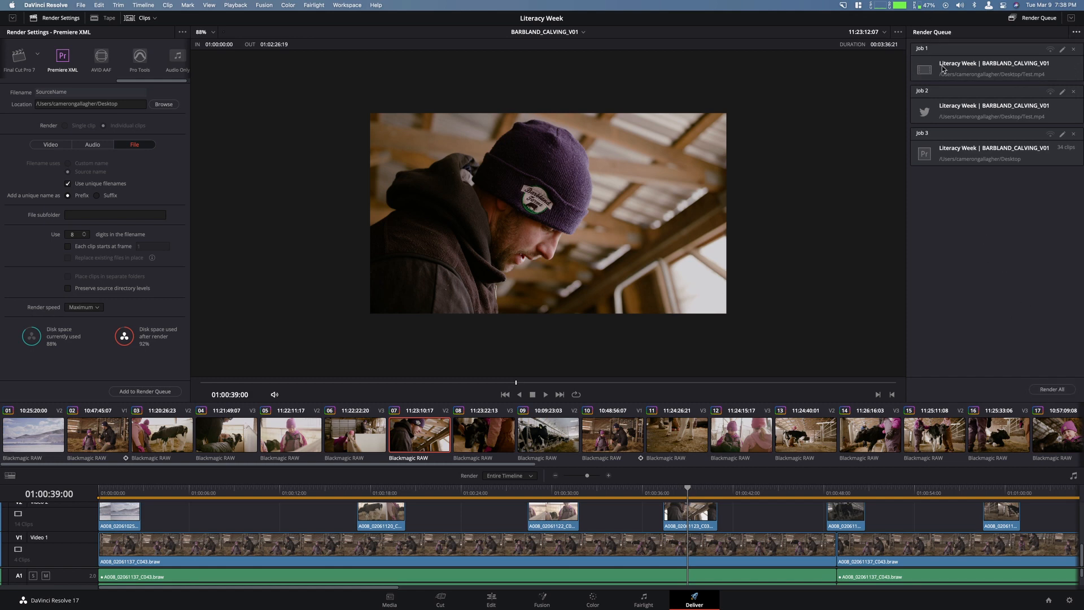
pyautogui.click(1050, 389)
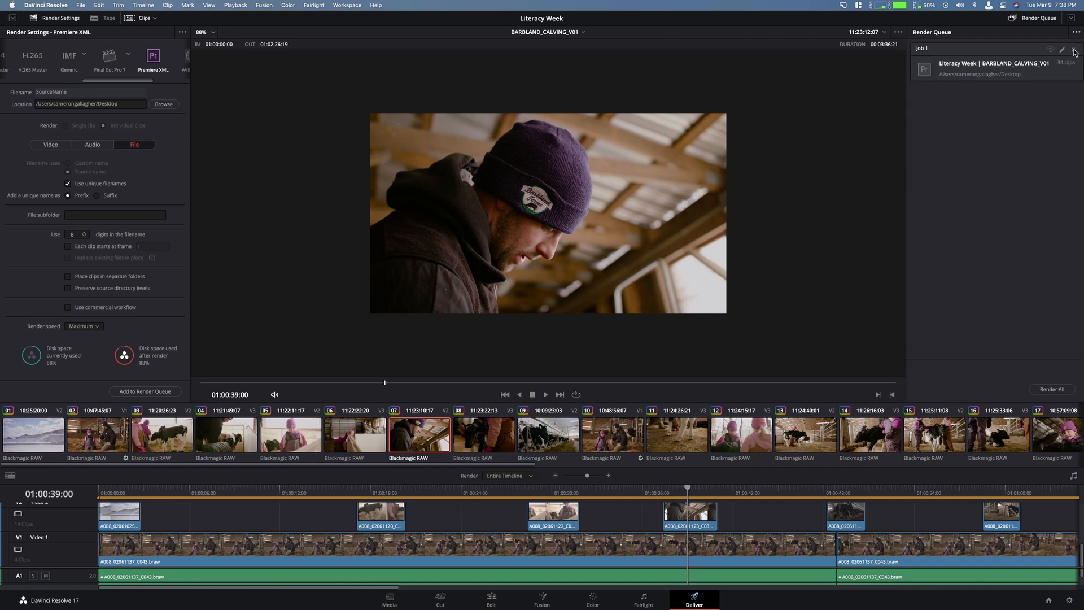
# Step: Delete the Premiere XML job and view the Custom preset's Video settings
pyautogui.rightClick(993, 68)
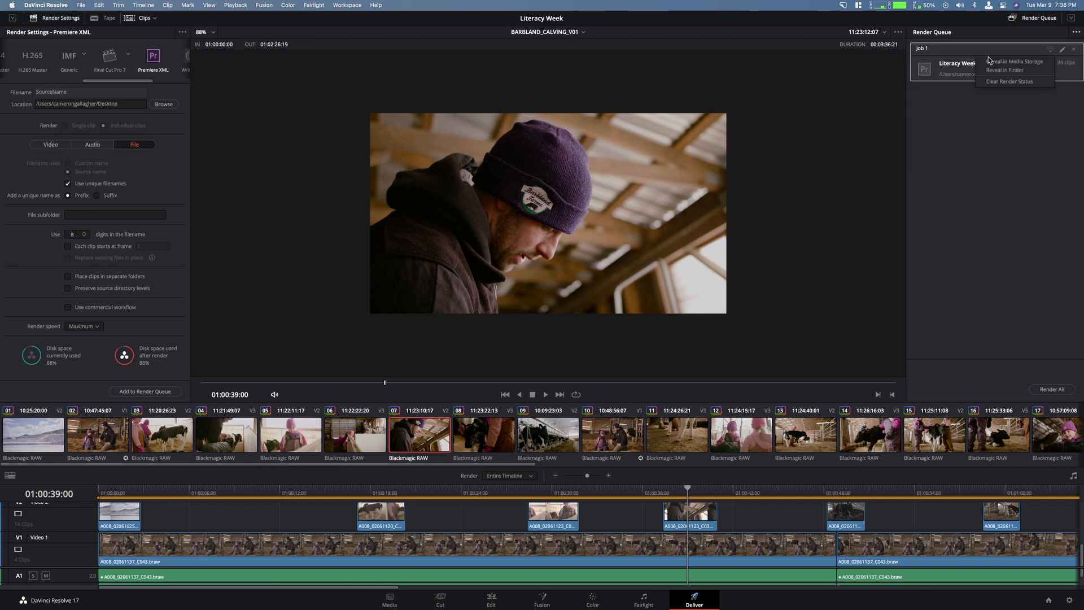
pyautogui.moveTo(1008, 81)
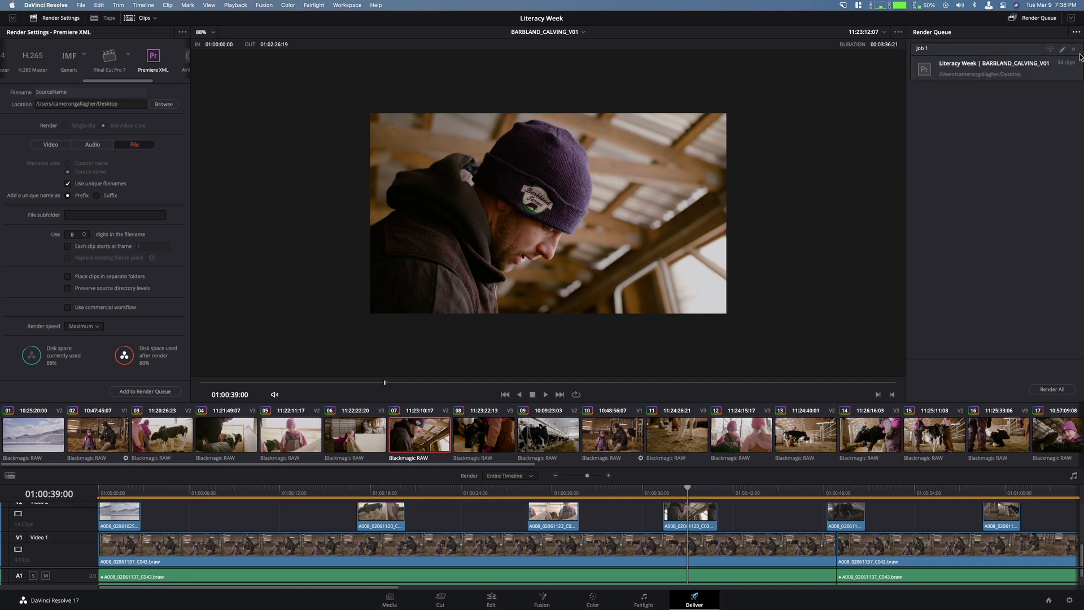
pyautogui.click(1072, 50)
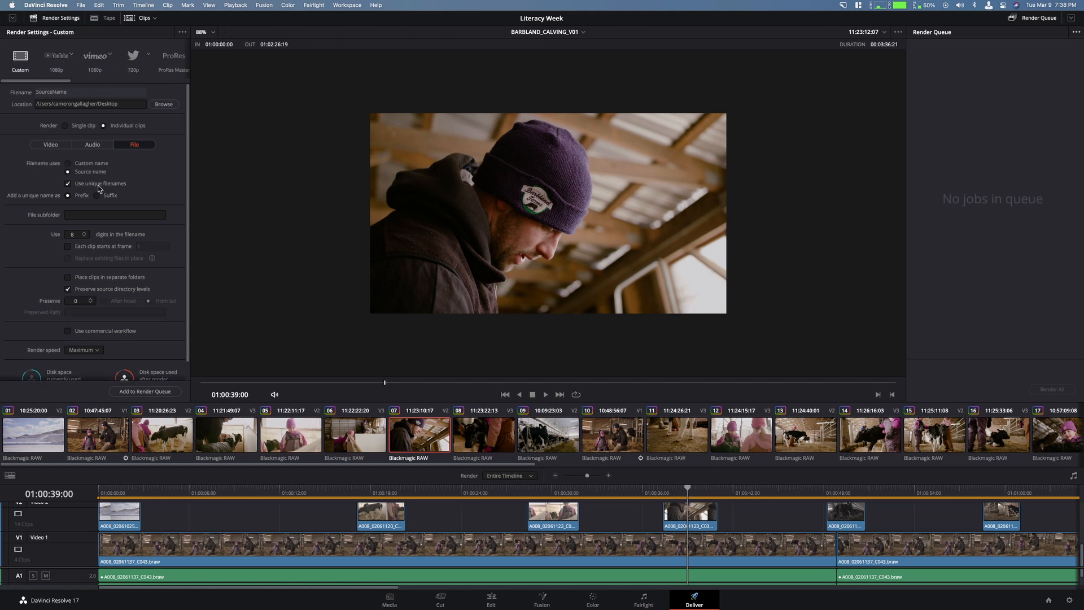
pyautogui.click(49, 145)
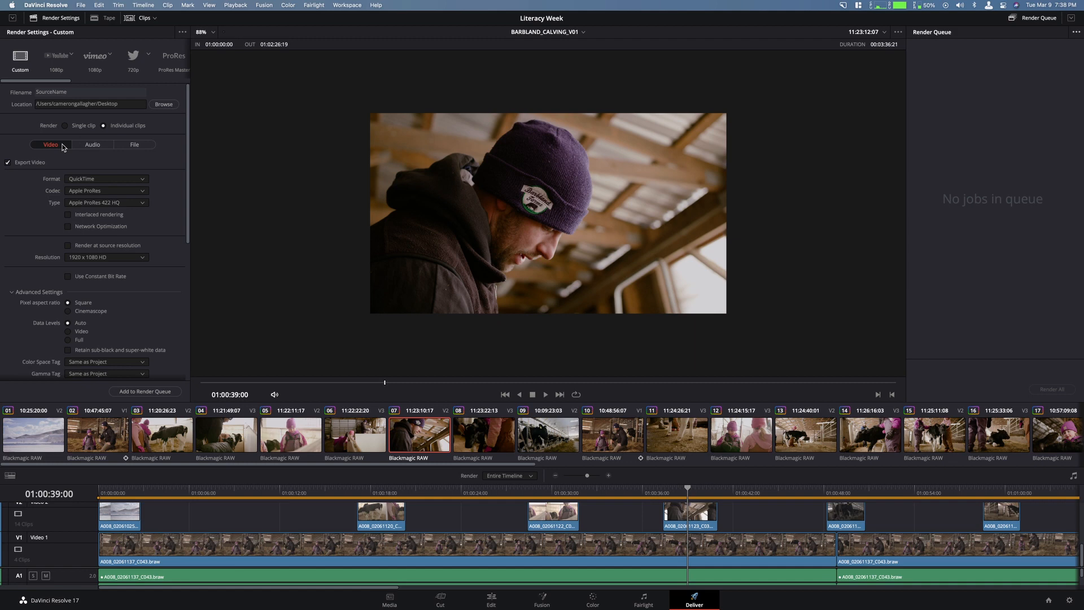
pyautogui.moveTo(810, 172)
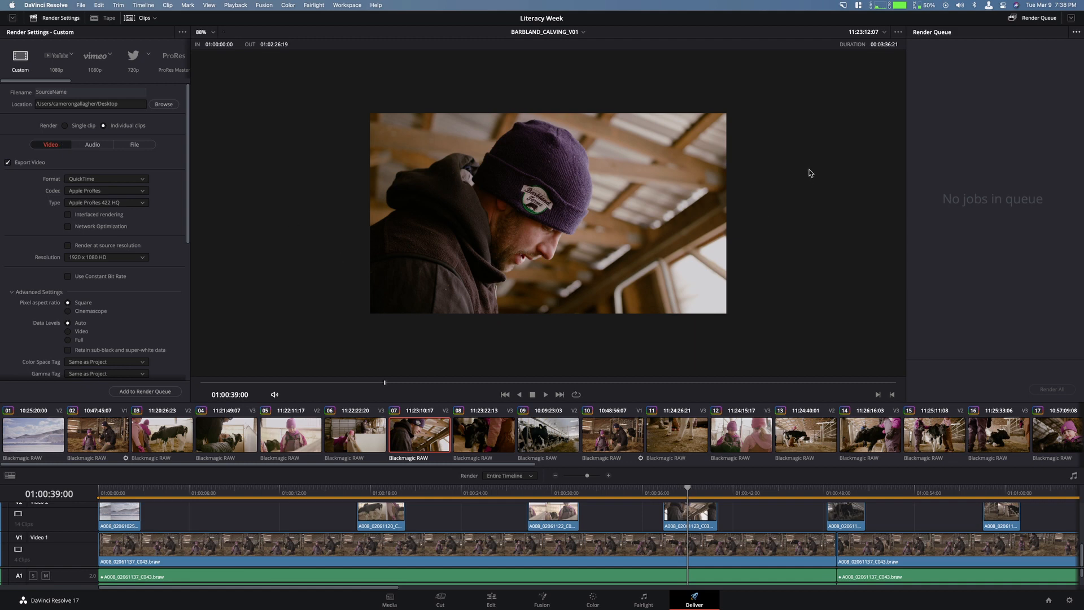